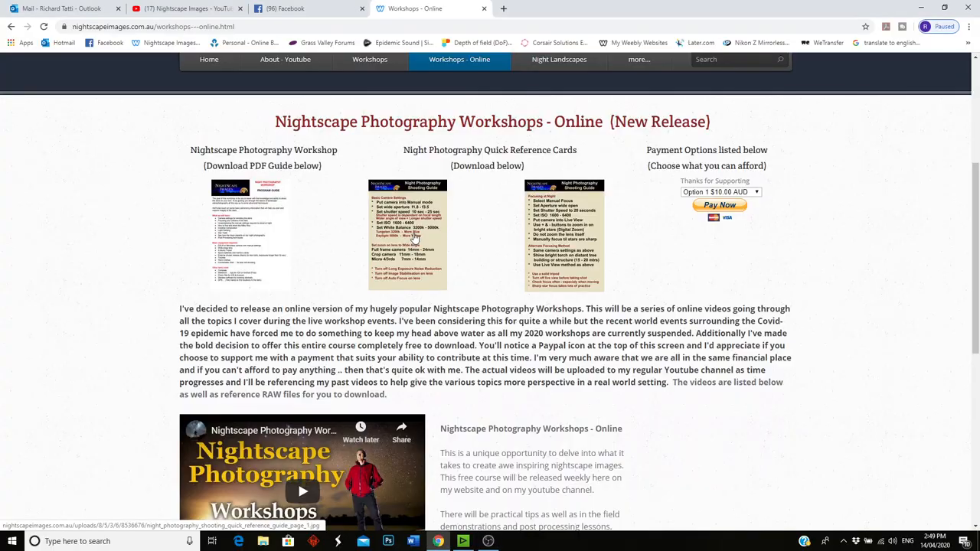
- View the workshop program guide and the hay-shed Milky Way sample photo, closing each afterwards
{"action": "left_click", "coordinate": [408, 233]}
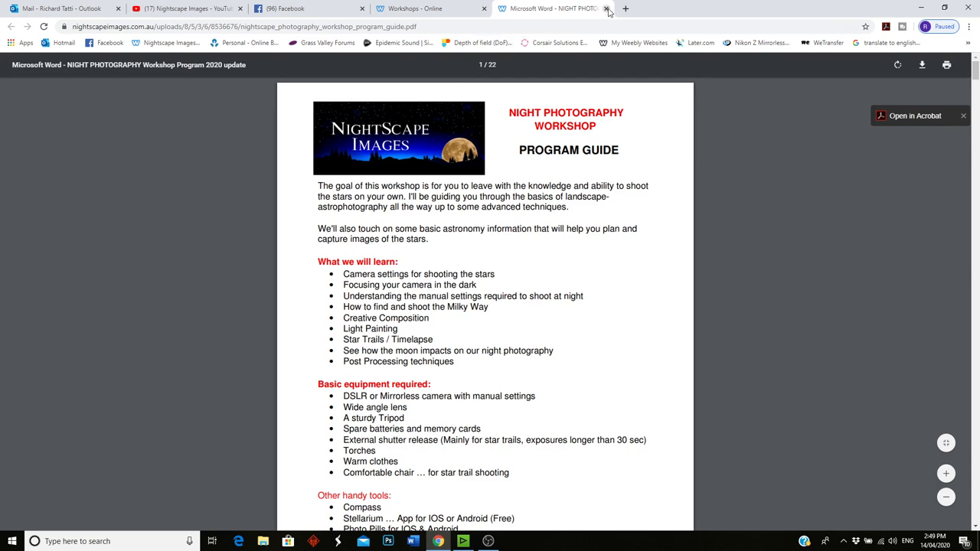
{"action": "left_click", "coordinate": [607, 9]}
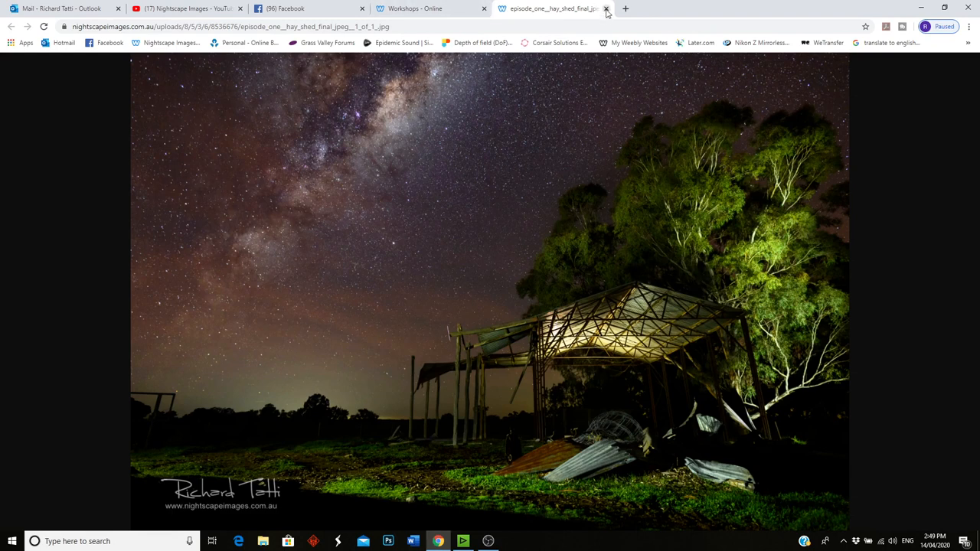
{"action": "left_click", "coordinate": [607, 9]}
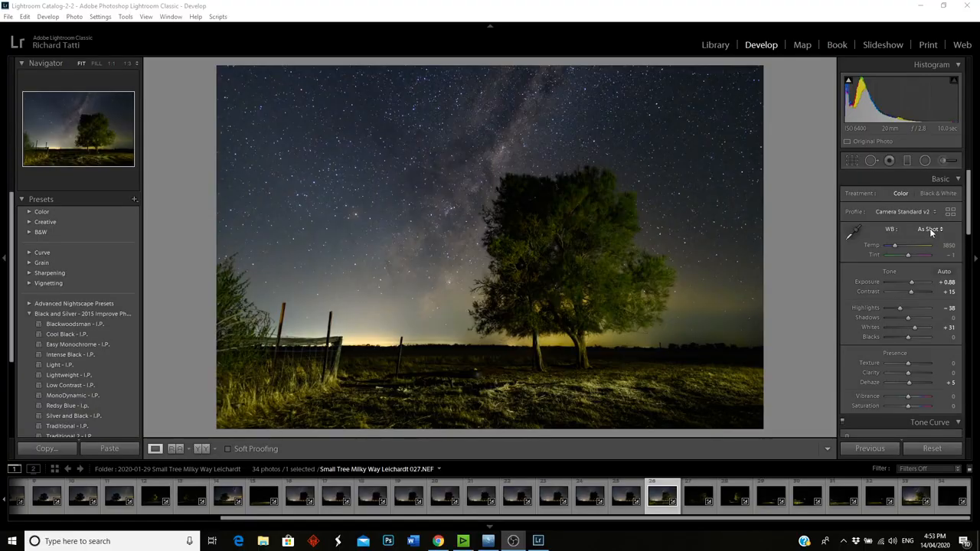
- Try Daylight and Shade white balance presets, then cool the lakeshore photo's colour temperature
{"action": "left_click", "coordinate": [928, 229]}
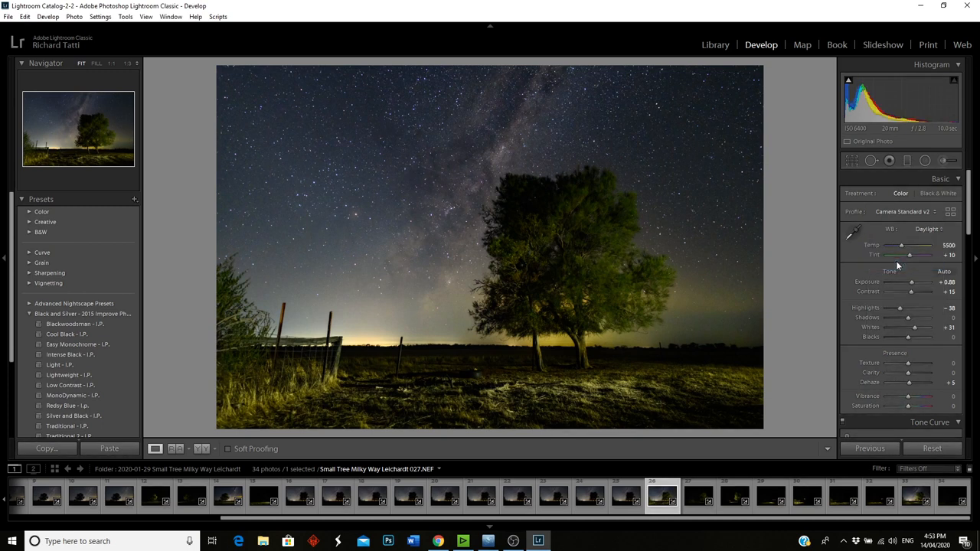
{"action": "left_click", "coordinate": [928, 230]}
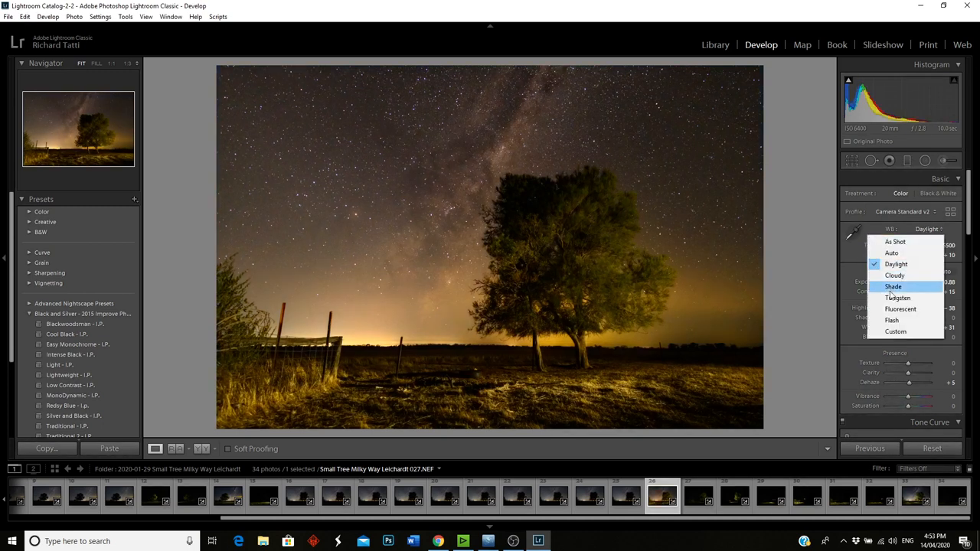
{"action": "left_click", "coordinate": [897, 297]}
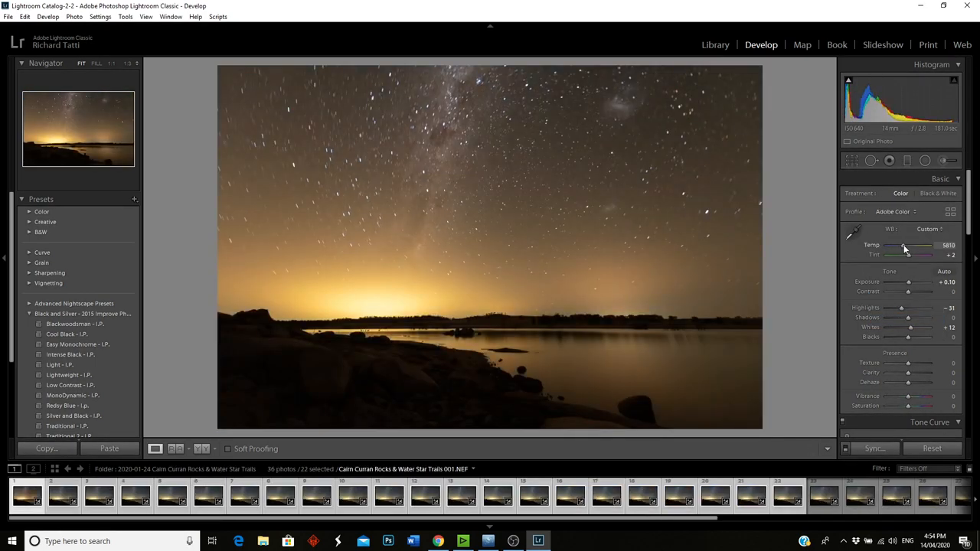
{"action": "left_click_drag", "start_coordinate": [907, 245], "coordinate": [896, 245]}
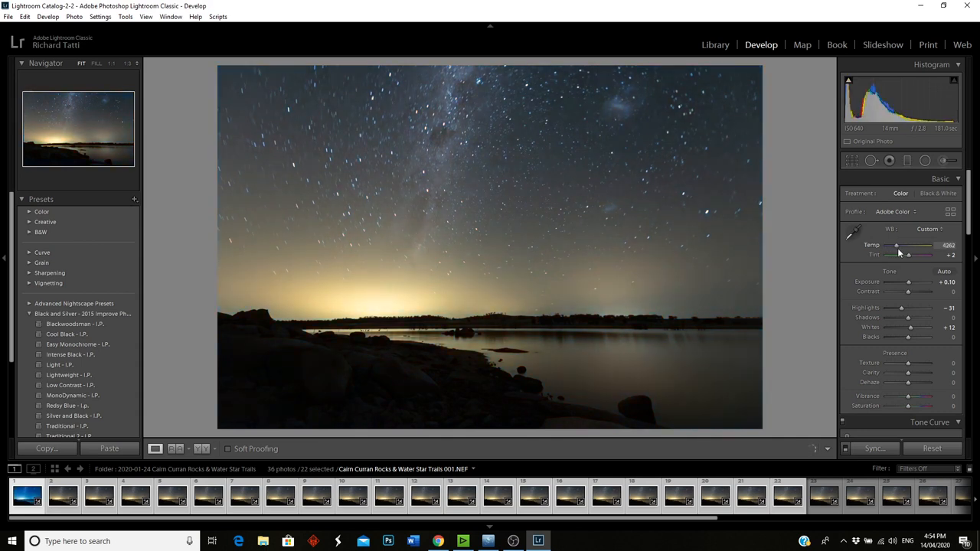
- Move to the silo panorama photos and select the silo shot with the gum trees
{"action": "left_click", "coordinate": [62, 496]}
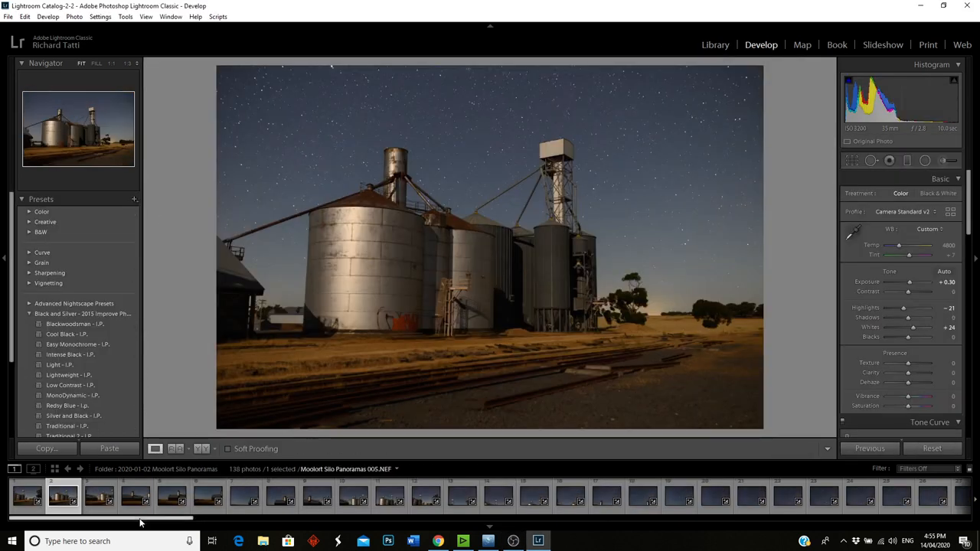
{"action": "left_click", "coordinate": [135, 498]}
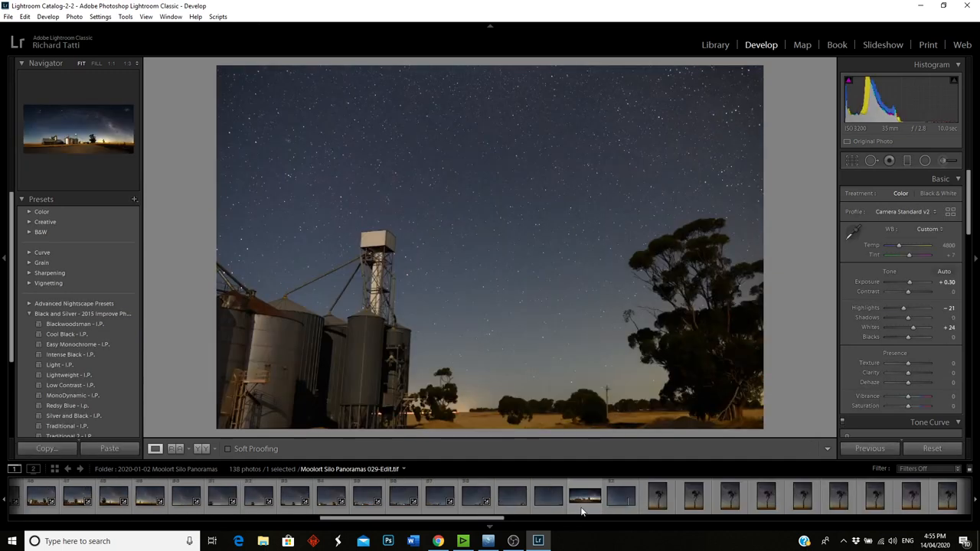
{"action": "left_click", "coordinate": [585, 496]}
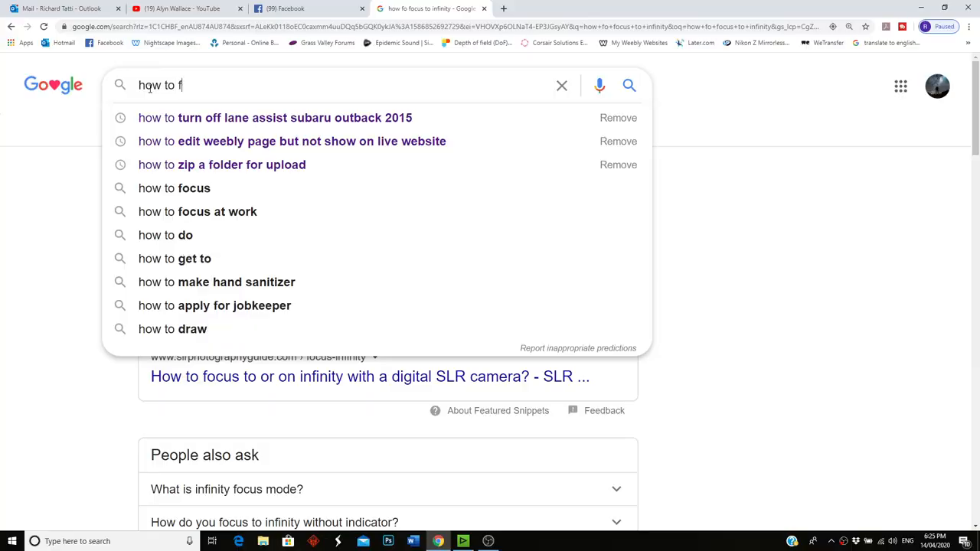
- Search Google for 'how to focus to infinity' and read down the results
{"action": "type", "text": "ocus to infintiy"}
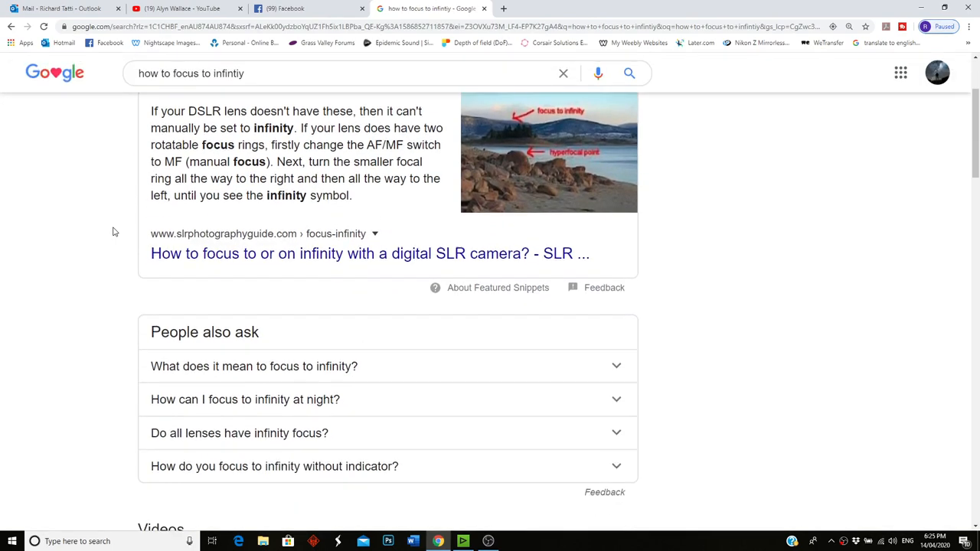
{"action": "scroll", "scroll_direction": "down", "scroll_amount": 3}
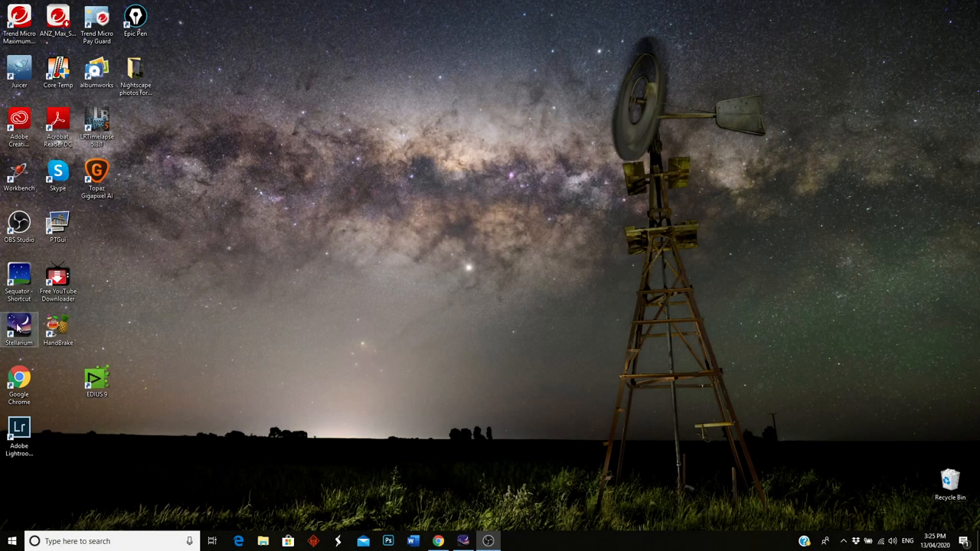
- Bring Stellarium's daytime Bendigo field view to the front and adjust the zoom
{"action": "left_click", "coordinate": [462, 542]}
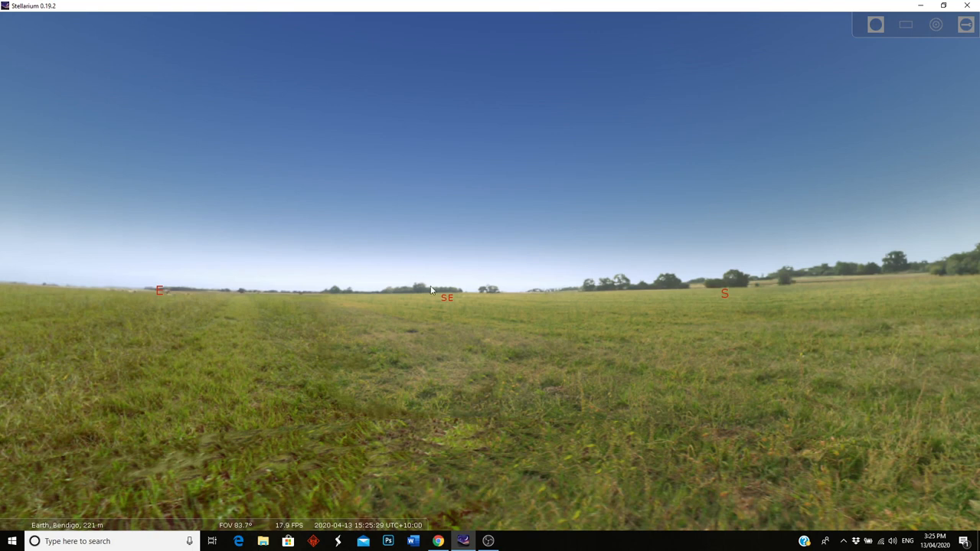
{"action": "mouse_move", "coordinate": [383, 254]}
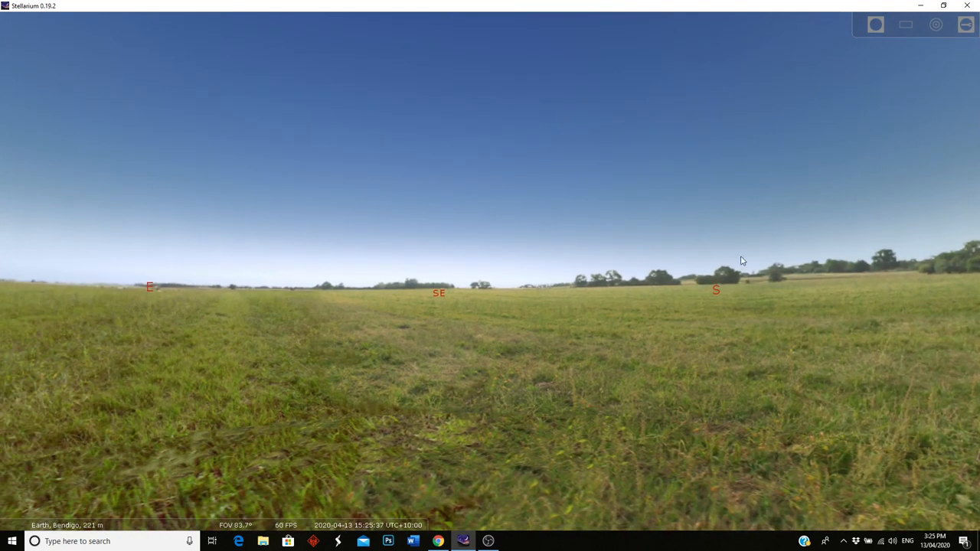
{"action": "mouse_move", "coordinate": [152, 283]}
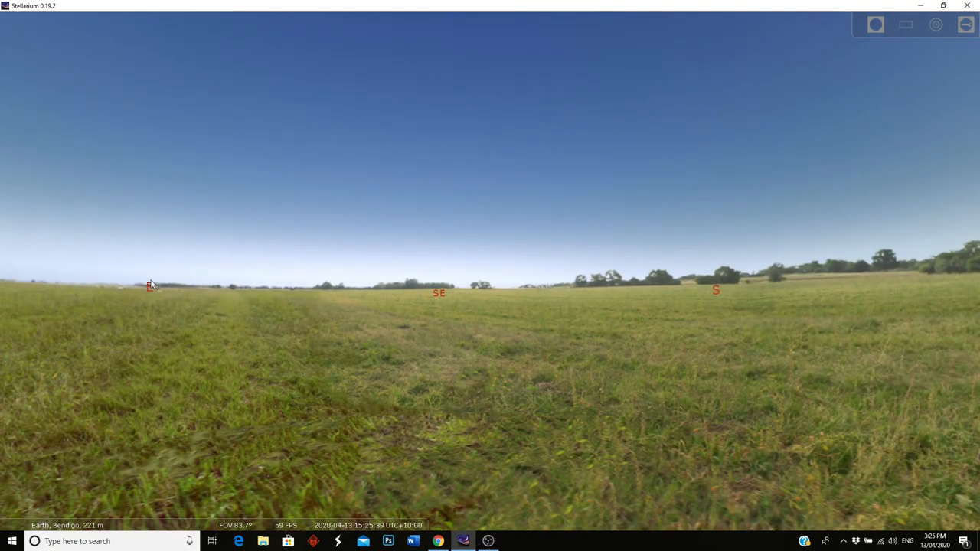
{"action": "scroll", "scroll_direction": "up", "scroll_amount": 3}
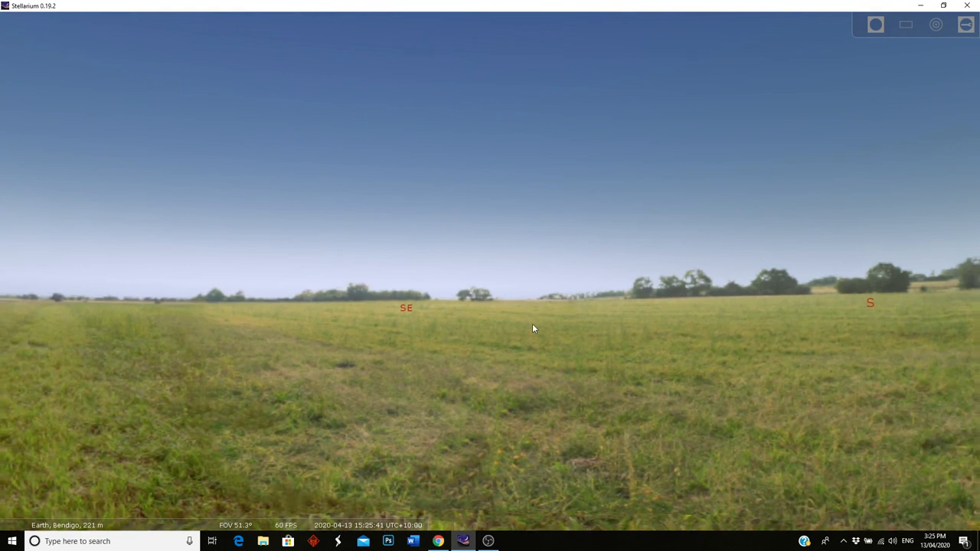
{"action": "scroll", "scroll_direction": "down", "scroll_amount": 3}
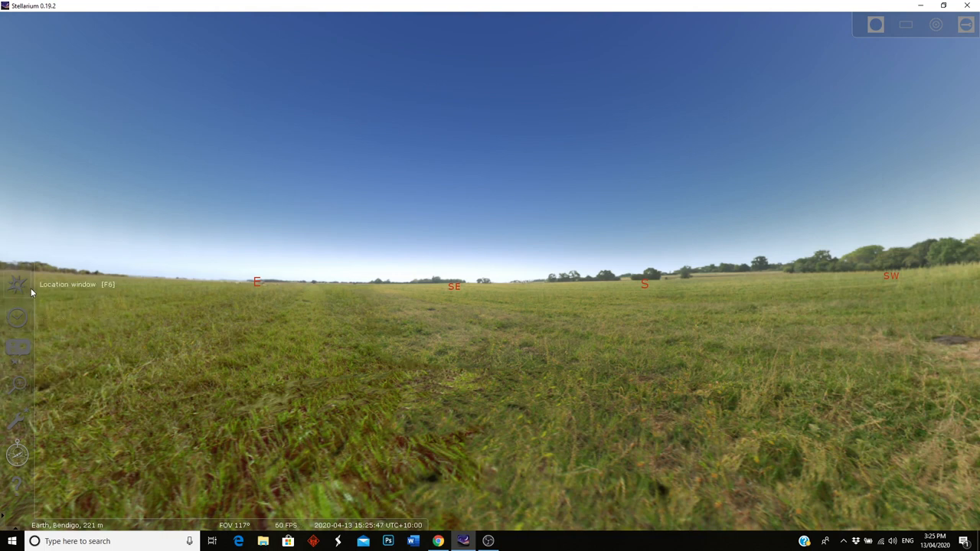
{"action": "mouse_move", "coordinate": [16, 318]}
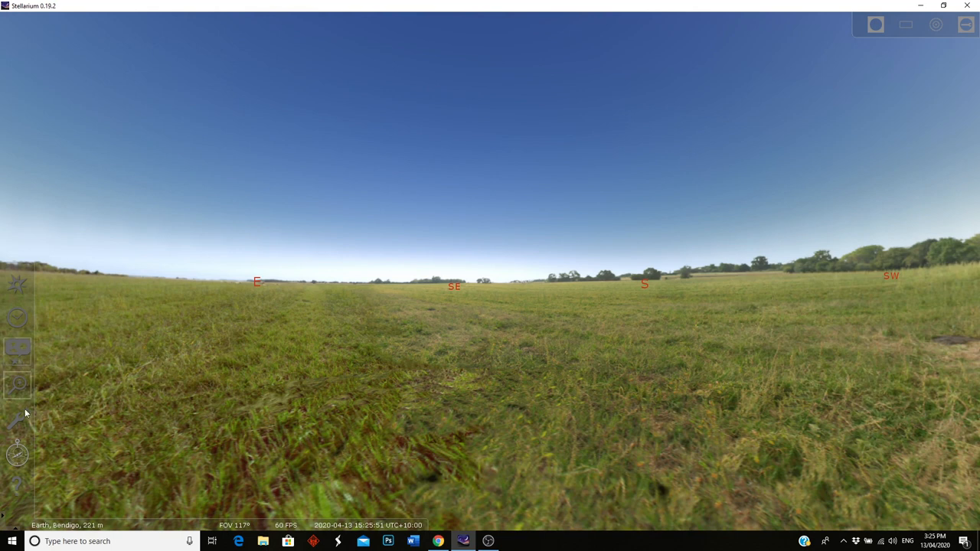
{"action": "mouse_move", "coordinate": [54, 292]}
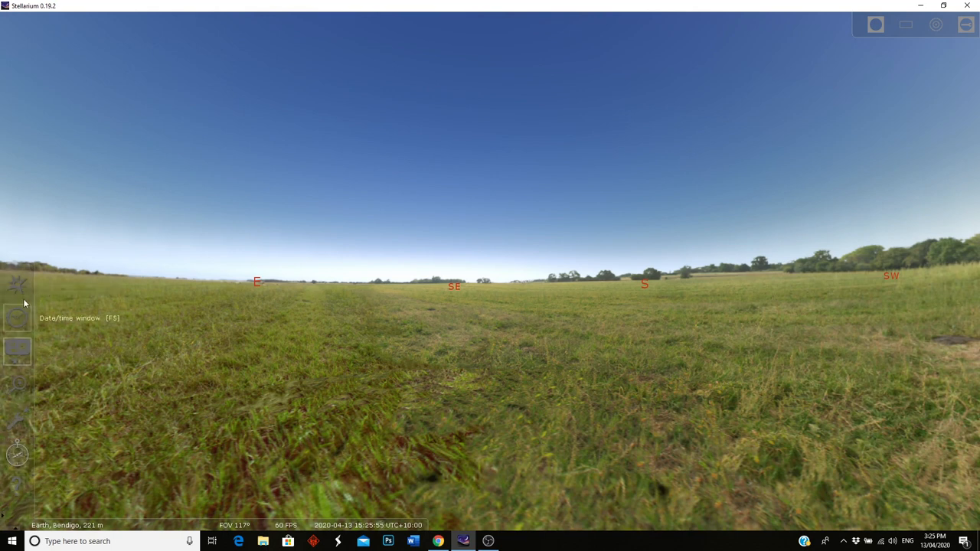
{"action": "mouse_move", "coordinate": [18, 284]}
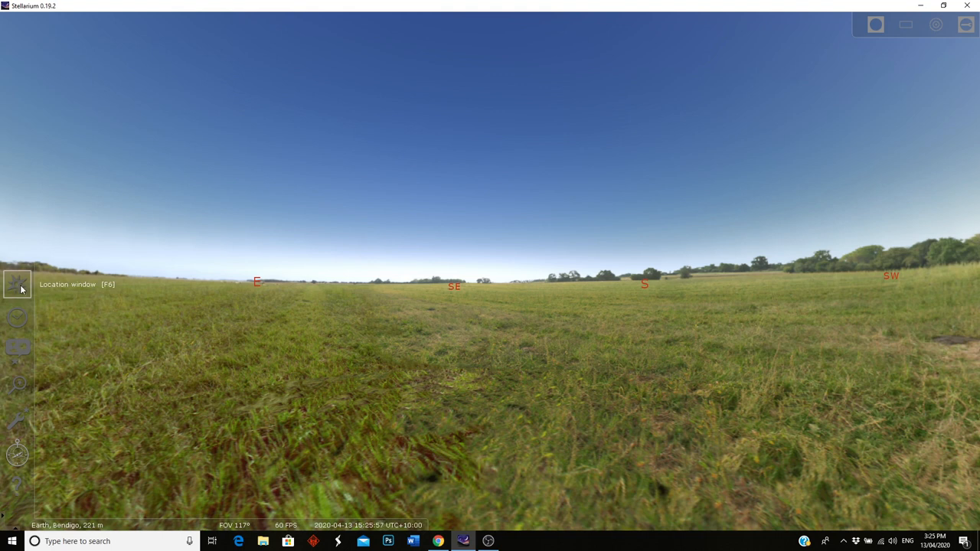
- Check the observer location is Bendigo, Australia, then close the Location window
{"action": "left_click", "coordinate": [17, 284]}
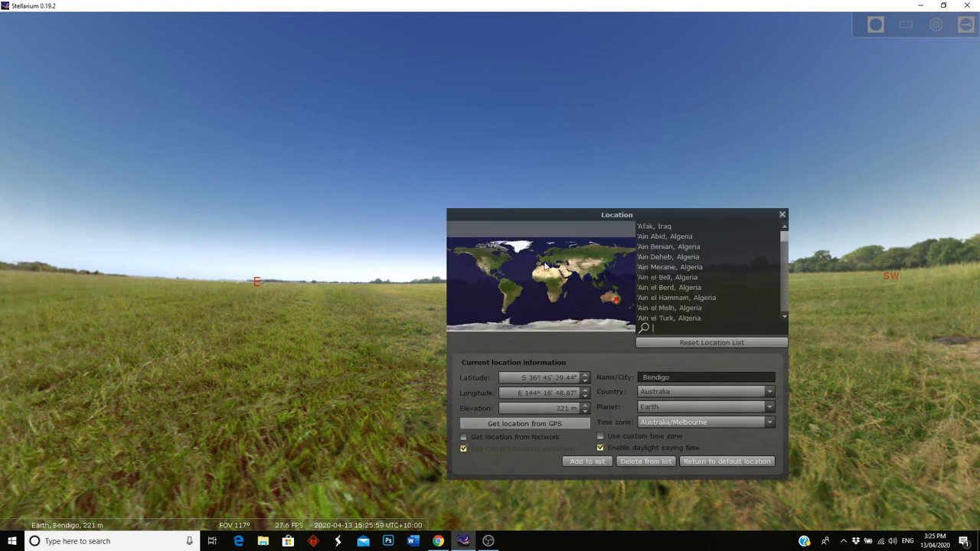
{"action": "mouse_move", "coordinate": [596, 343]}
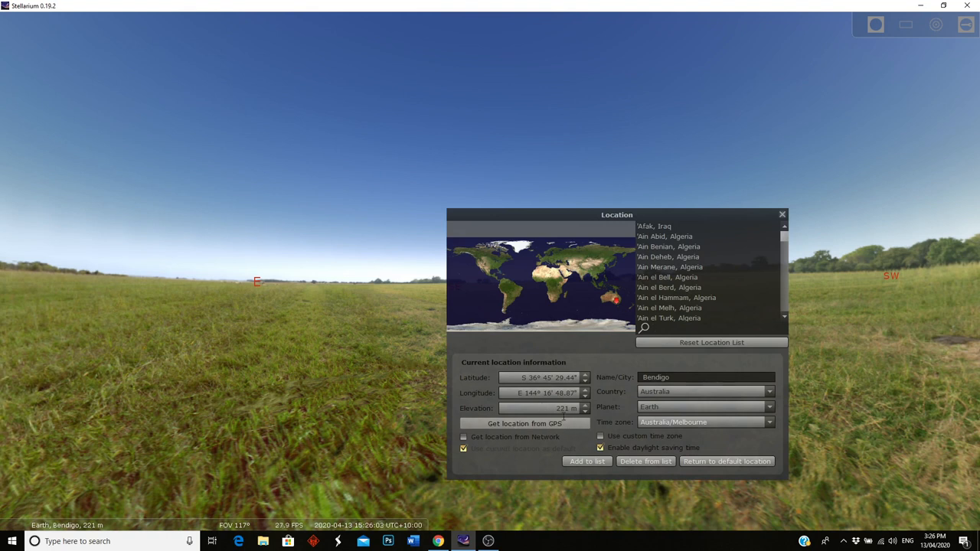
{"action": "mouse_move", "coordinate": [632, 373]}
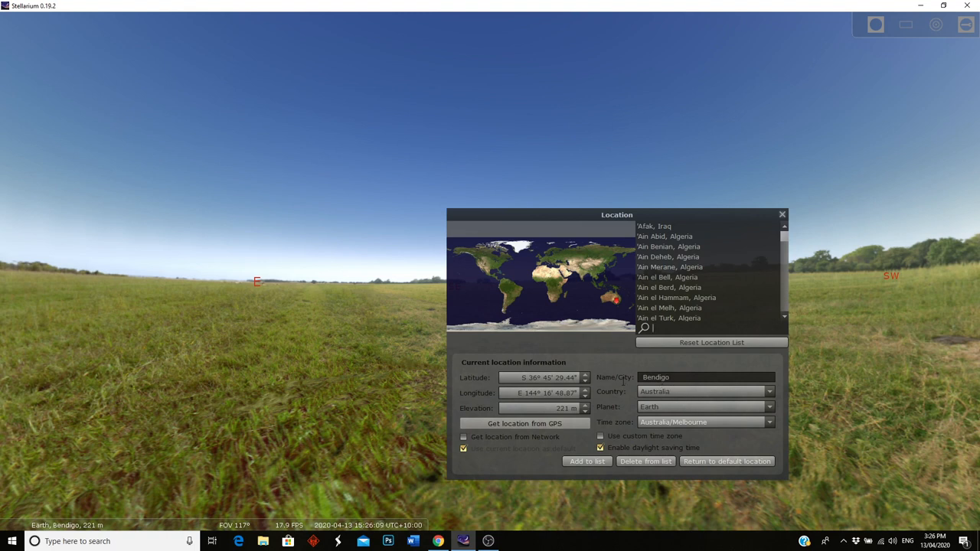
{"action": "mouse_move", "coordinate": [604, 303]}
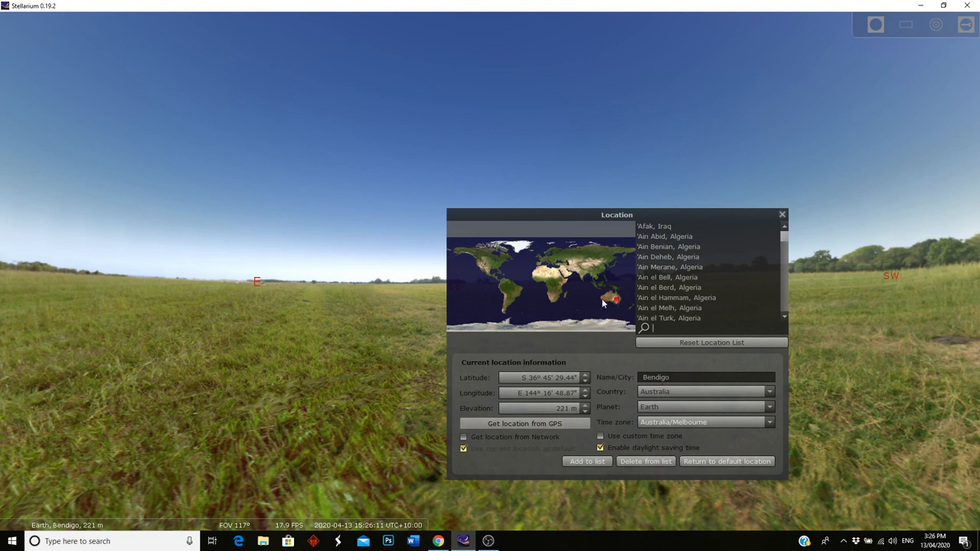
{"action": "left_click", "coordinate": [781, 214]}
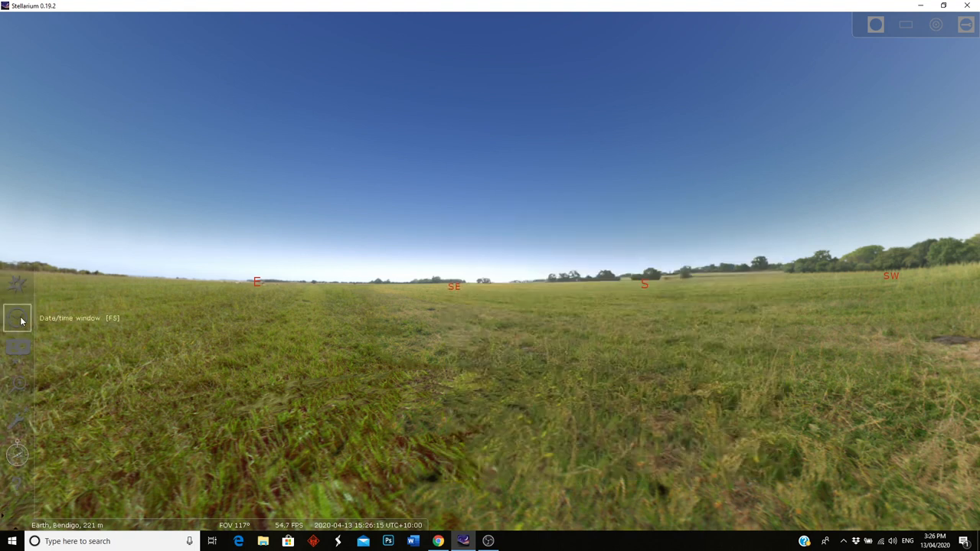
- Advance the clock on 13 April 2020 to about 22:30 so the sky turns to night
{"action": "left_click", "coordinate": [18, 317]}
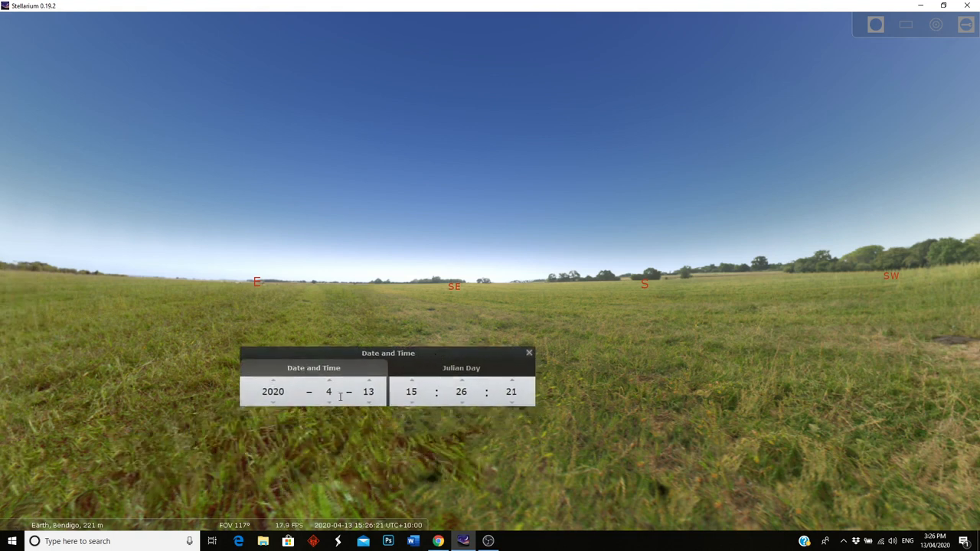
{"action": "left_click_drag", "start_coordinate": [389, 352], "coordinate": [310, 398]}
{"action": "type", "text": "19"}
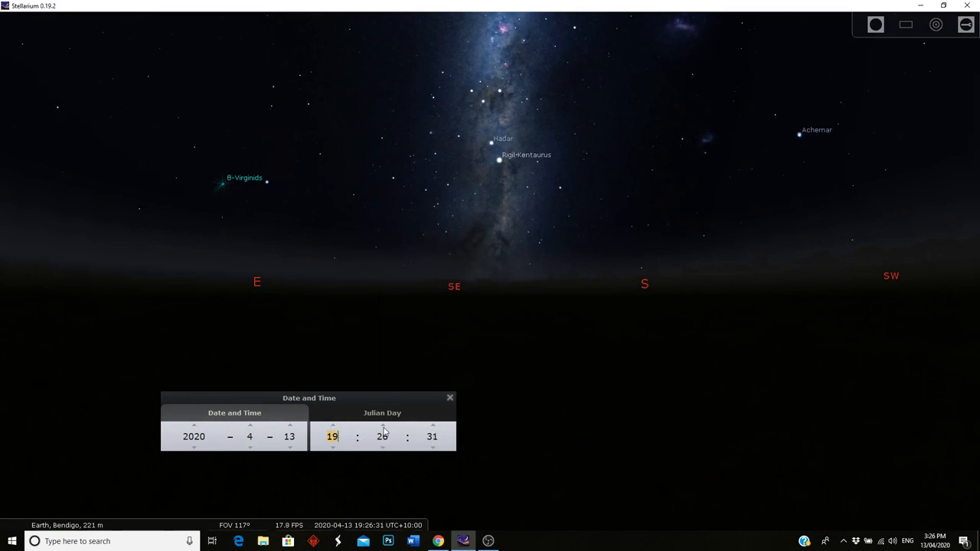
{"action": "left_click", "coordinate": [383, 426]}
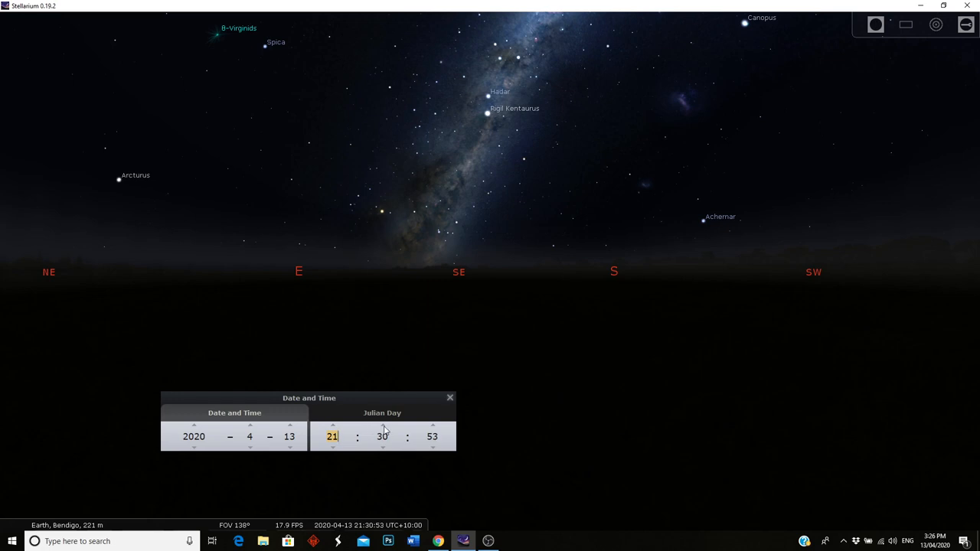
{"action": "left_click", "coordinate": [383, 425]}
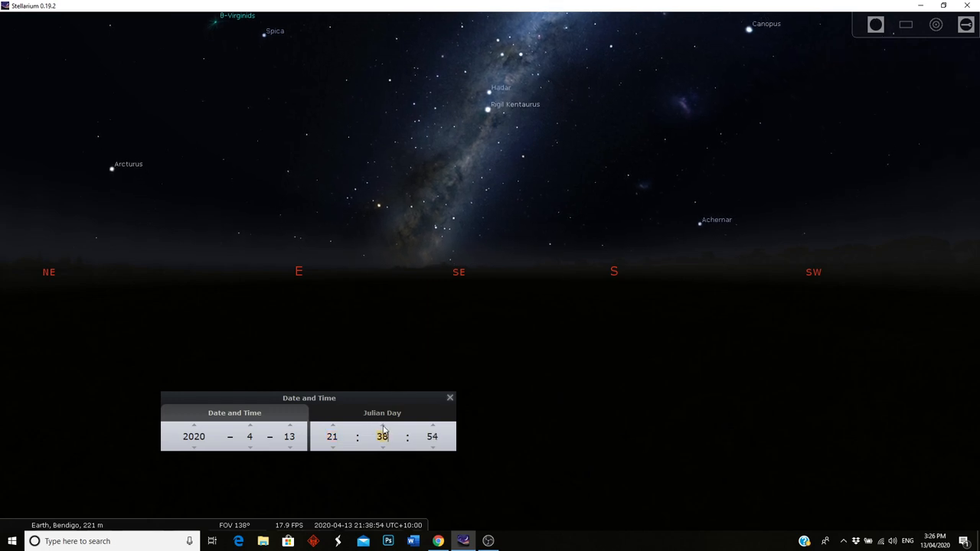
{"action": "left_click", "coordinate": [383, 426]}
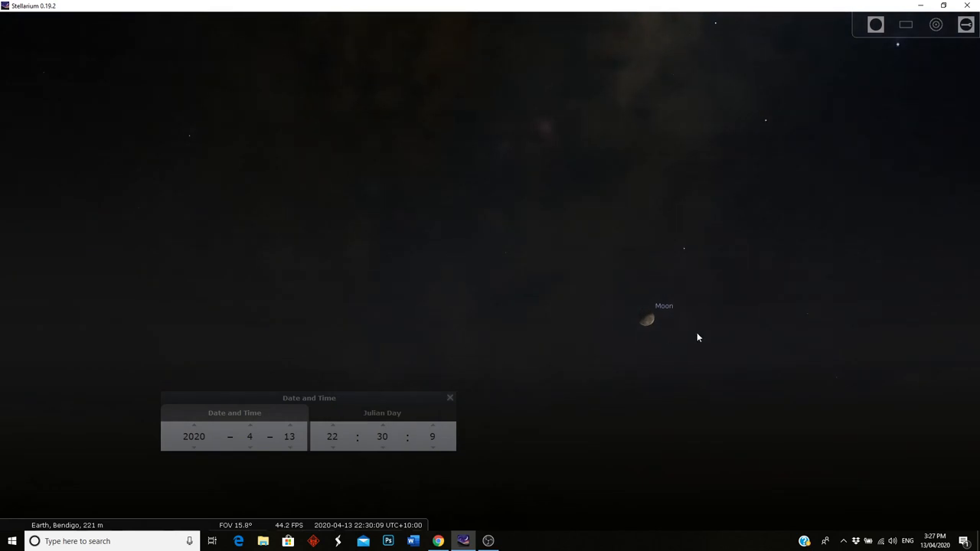
- Zoom in to check the Moon's phase, then back out to the wide Milky Way view
{"action": "scroll", "scroll_direction": "up", "scroll_amount": 3}
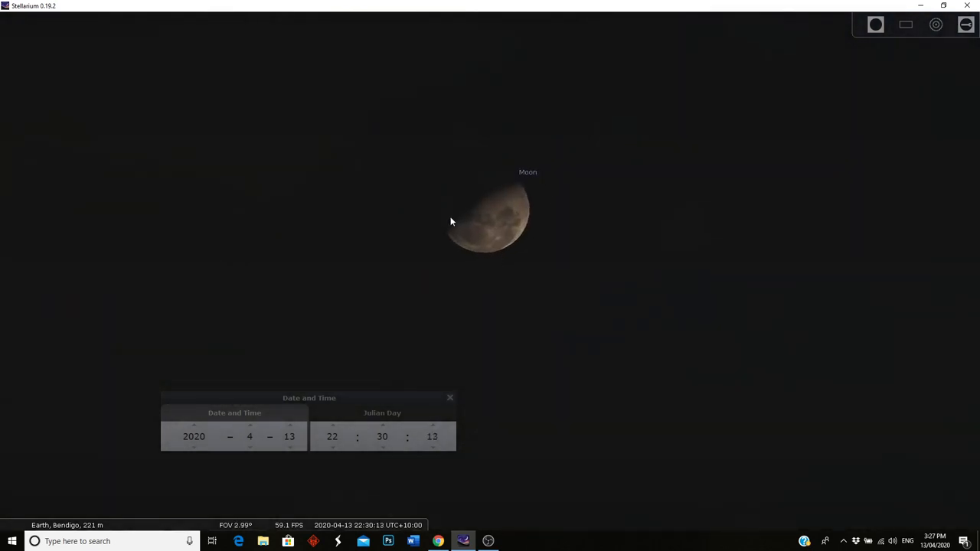
{"action": "scroll", "scroll_direction": "down", "scroll_amount": 3}
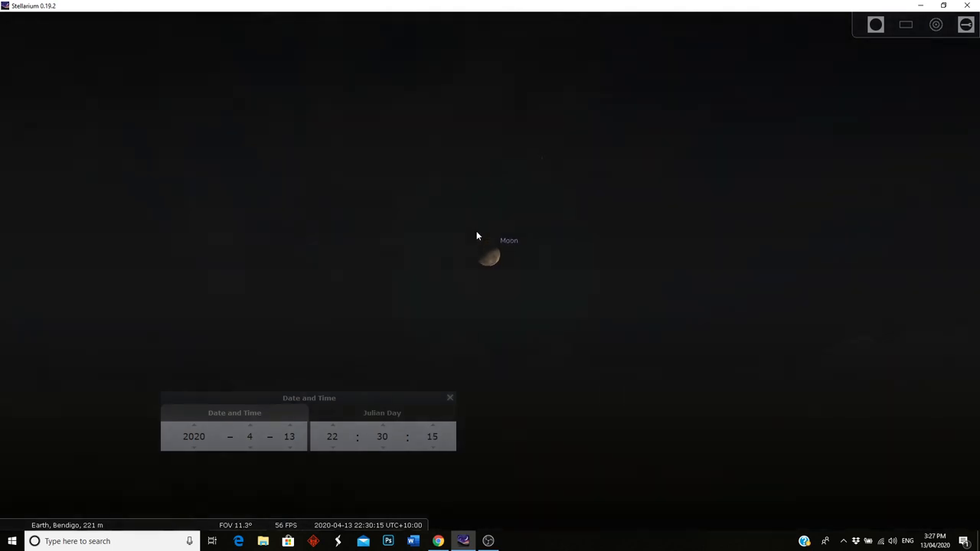
{"action": "scroll", "scroll_direction": "down", "scroll_amount": 3}
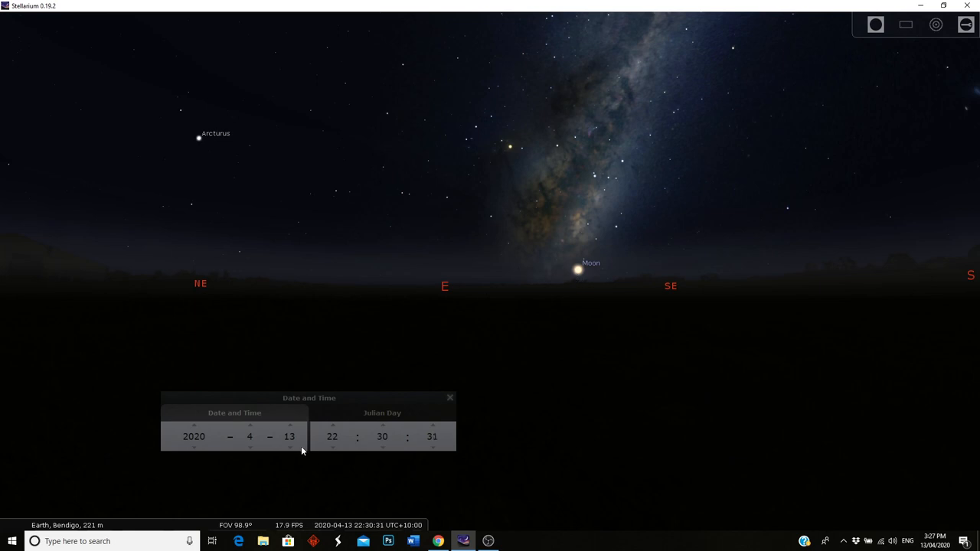
{"action": "mouse_move", "coordinate": [289, 429]}
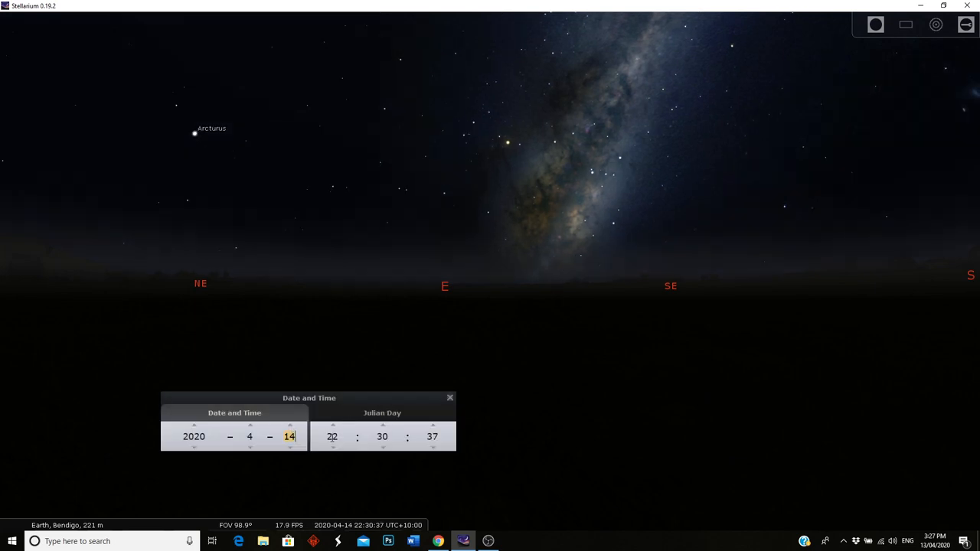
- Advance the date to 16 April 2020 around 00:30, showing the Moon beside Jupiter and Saturn
{"action": "left_click", "coordinate": [332, 426]}
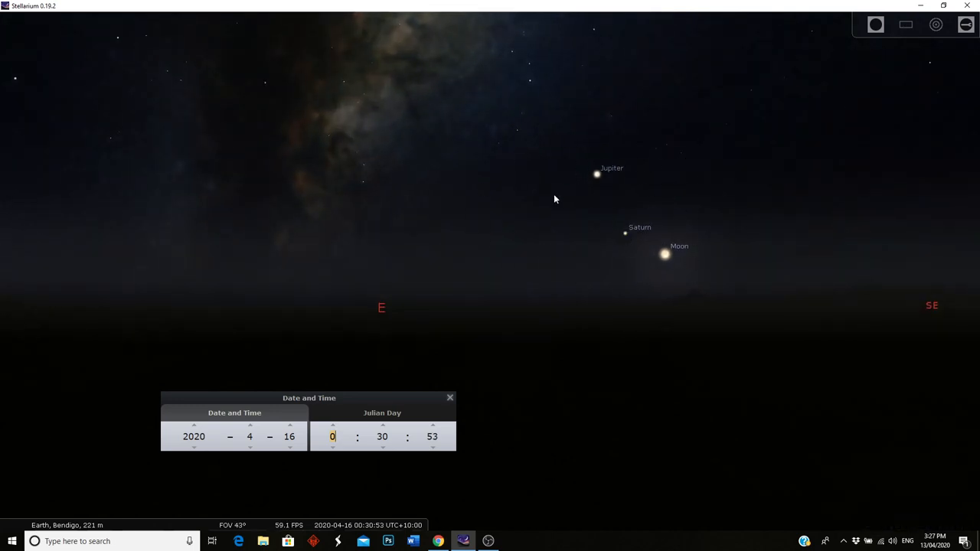
{"action": "scroll", "scroll_direction": "down", "scroll_amount": 3}
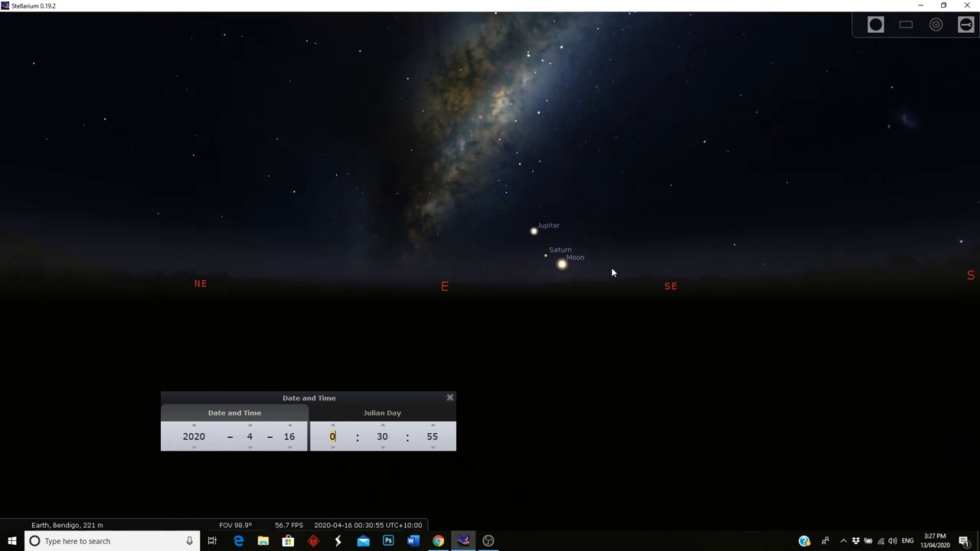
{"action": "mouse_move", "coordinate": [448, 334]}
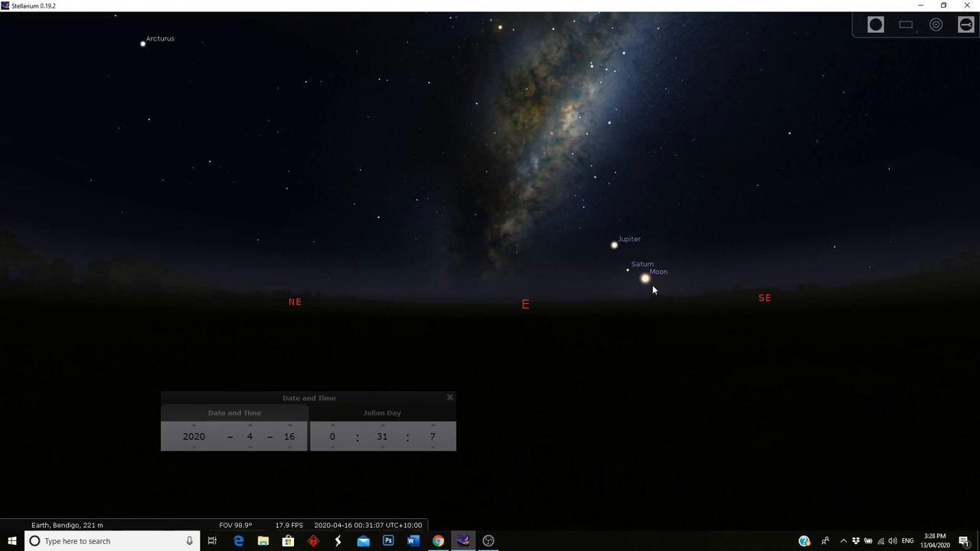
{"action": "mouse_move", "coordinate": [575, 300]}
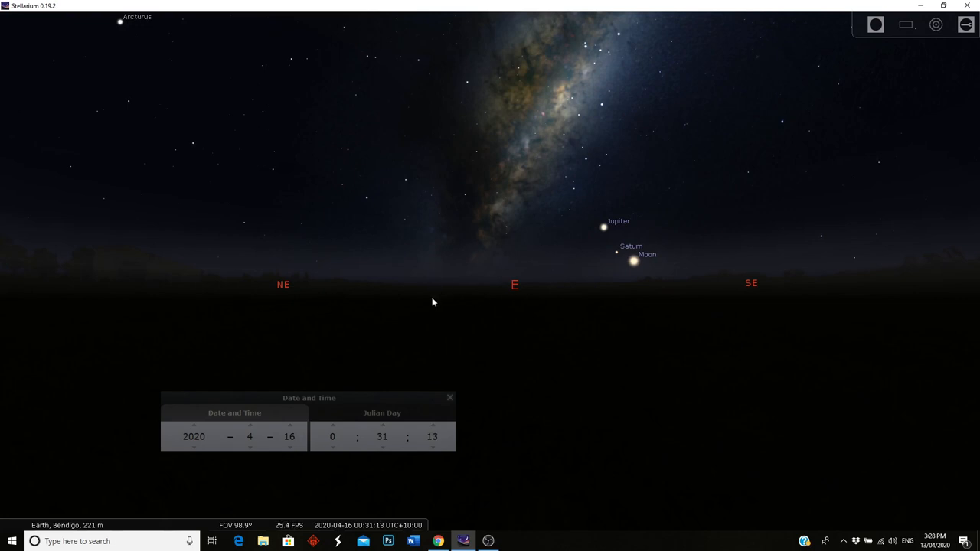
{"action": "mouse_move", "coordinate": [362, 293]}
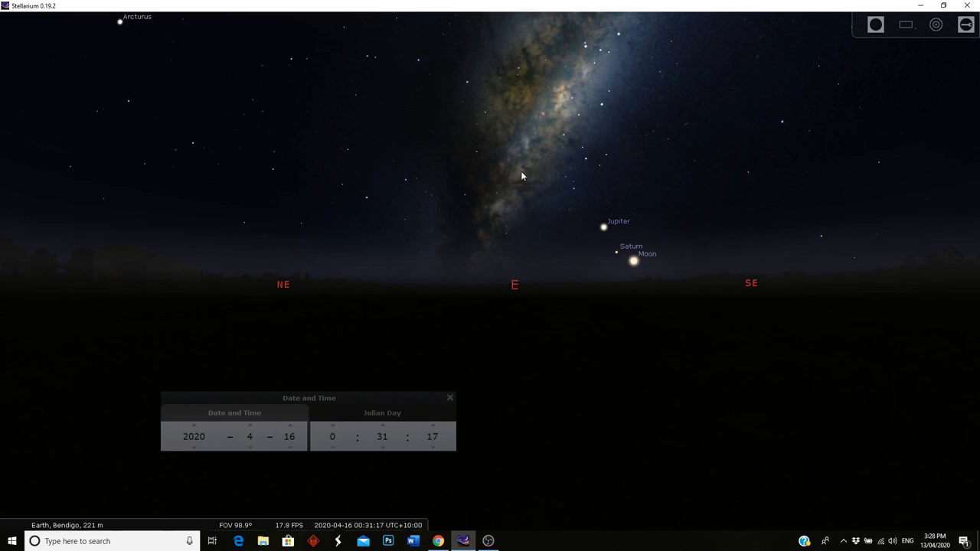
- Pan toward the south and widen the view to show the Milky Way arch from east to west
{"action": "left_click_drag", "start_coordinate": [521, 177], "coordinate": [395, 315]}
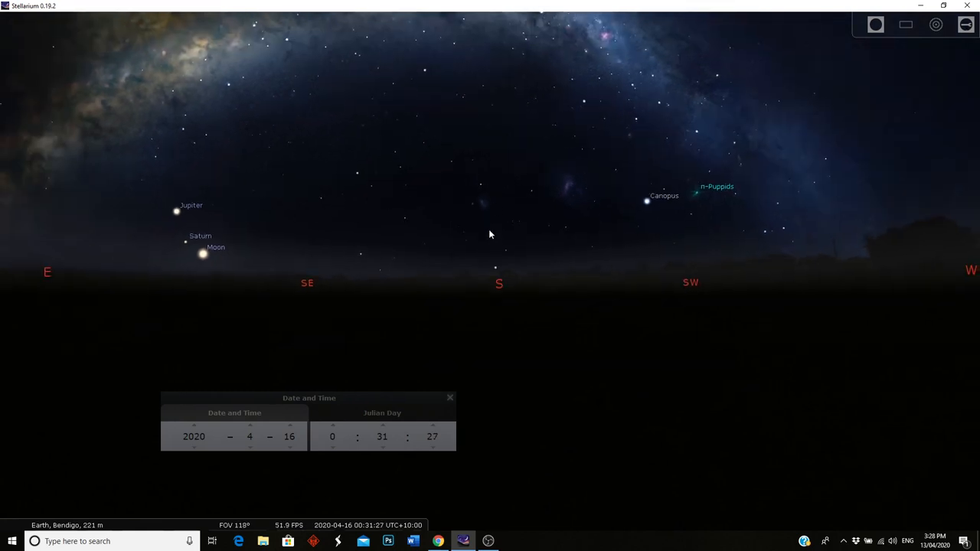
{"action": "scroll", "scroll_direction": "down", "scroll_amount": 3}
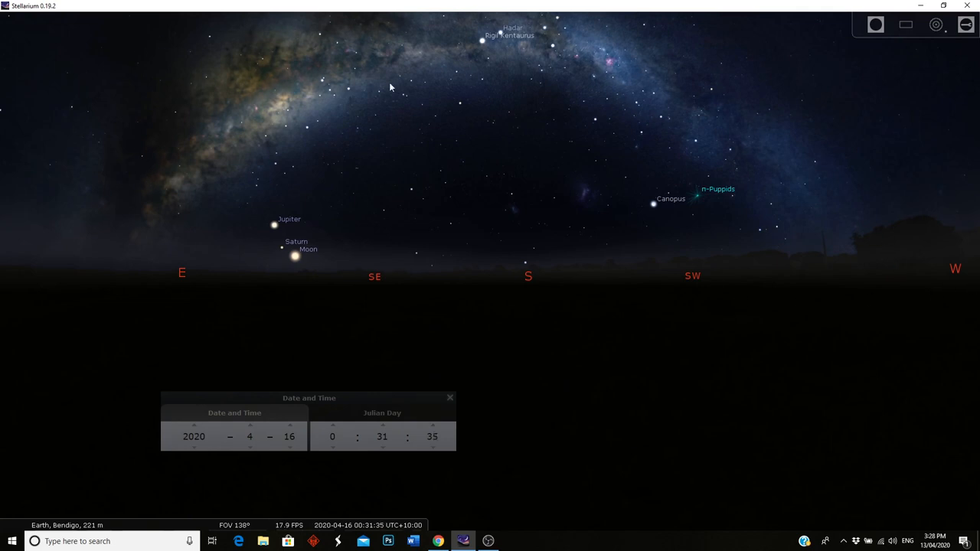
{"action": "mouse_move", "coordinate": [503, 110]}
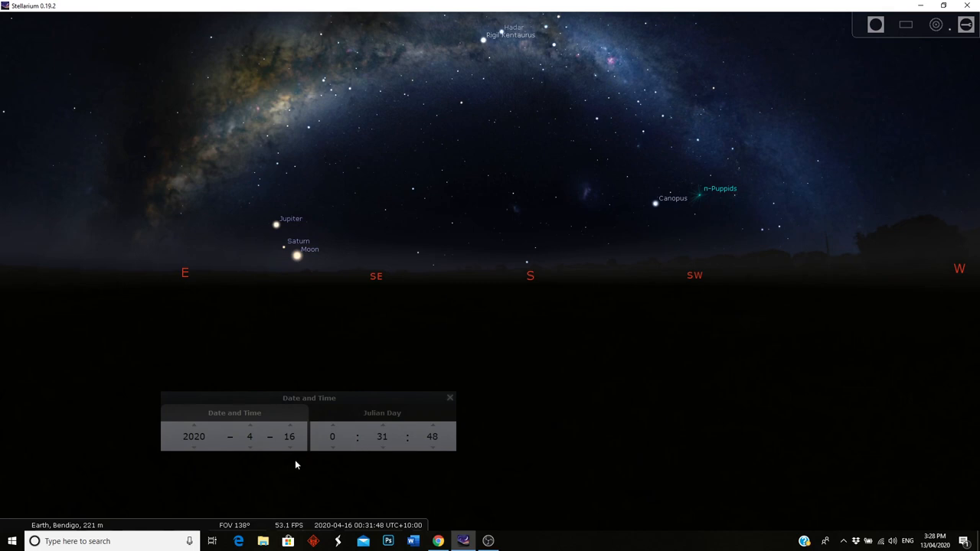
- Return the date to 13 April 2020 at about 22:32
{"action": "left_click", "coordinate": [289, 447]}
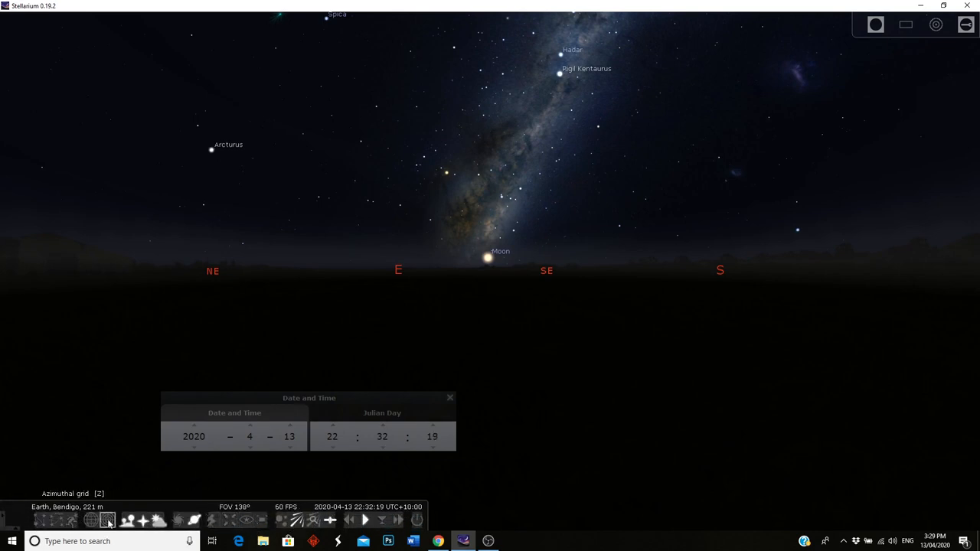
- Toggle the azimuthal grid over the eastern night sky with the Moon rising
{"action": "left_click", "coordinate": [108, 520]}
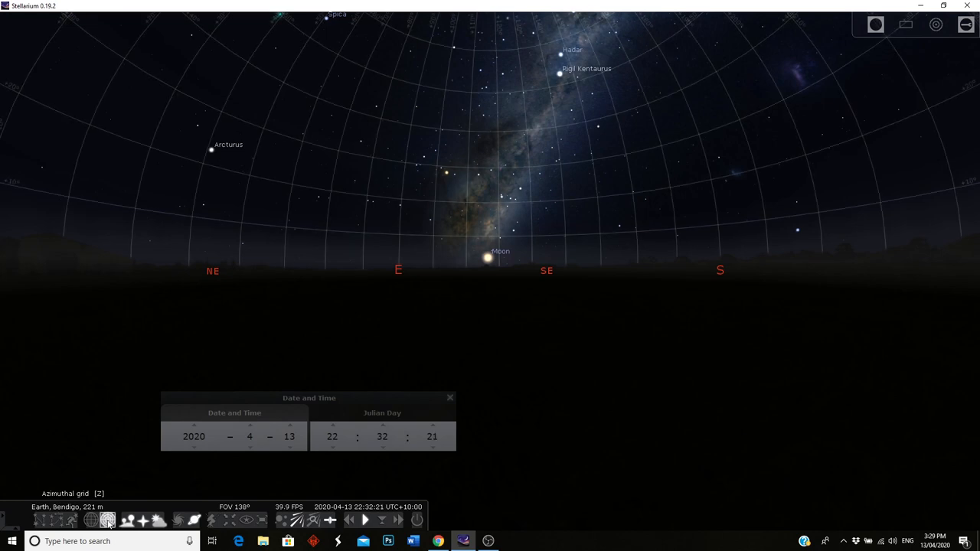
{"action": "left_click", "coordinate": [107, 521]}
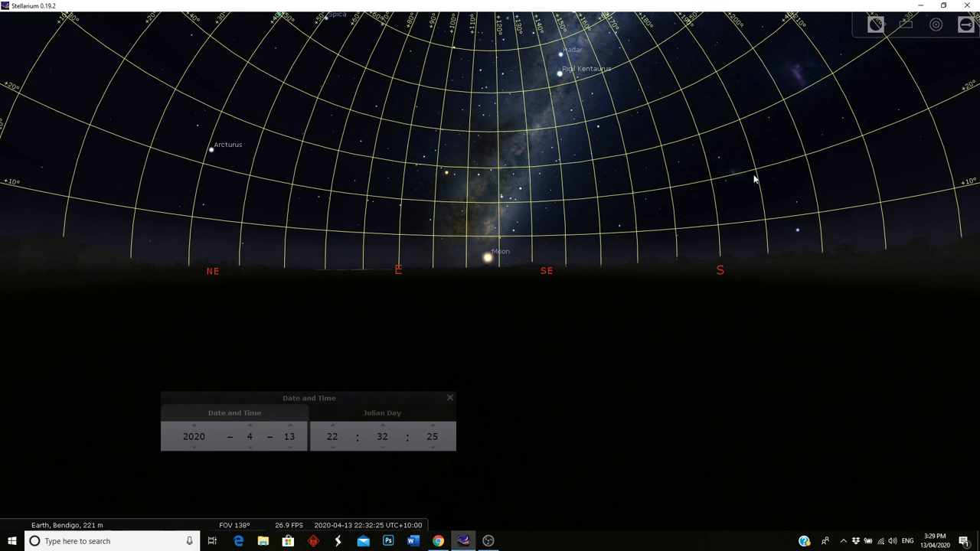
{"action": "mouse_move", "coordinate": [474, 267]}
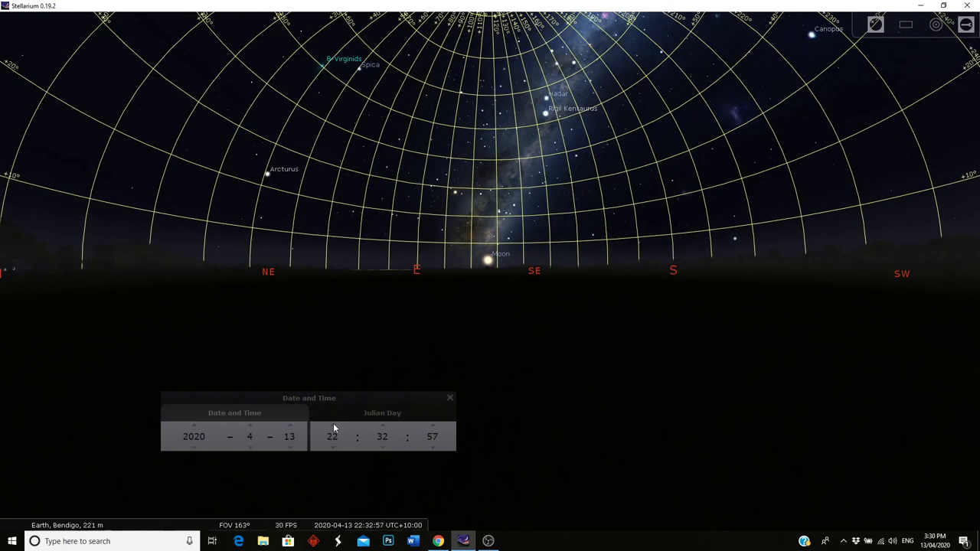
- Step the hour forward toward dawn, then back to 05:22 on 14 April 2020
{"action": "left_click", "coordinate": [332, 426]}
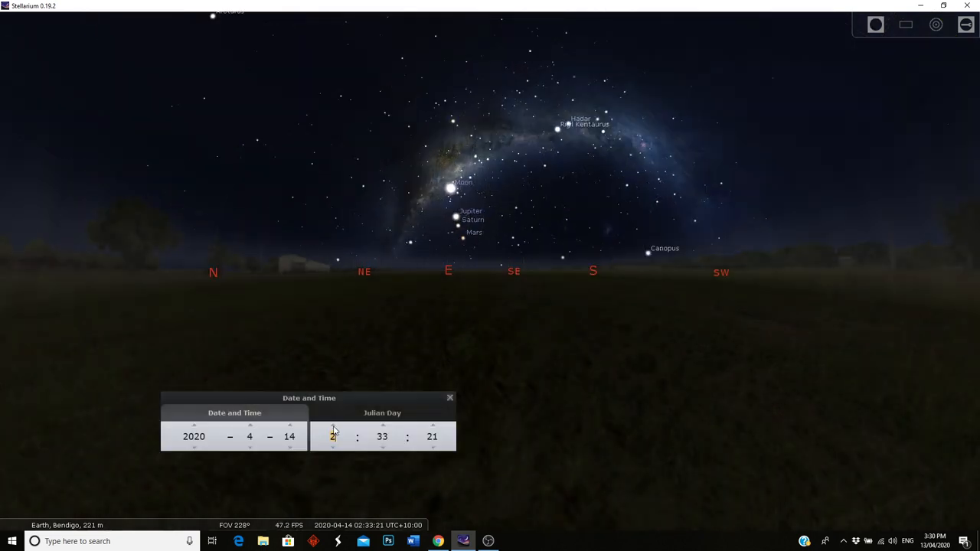
{"action": "left_click", "coordinate": [334, 425]}
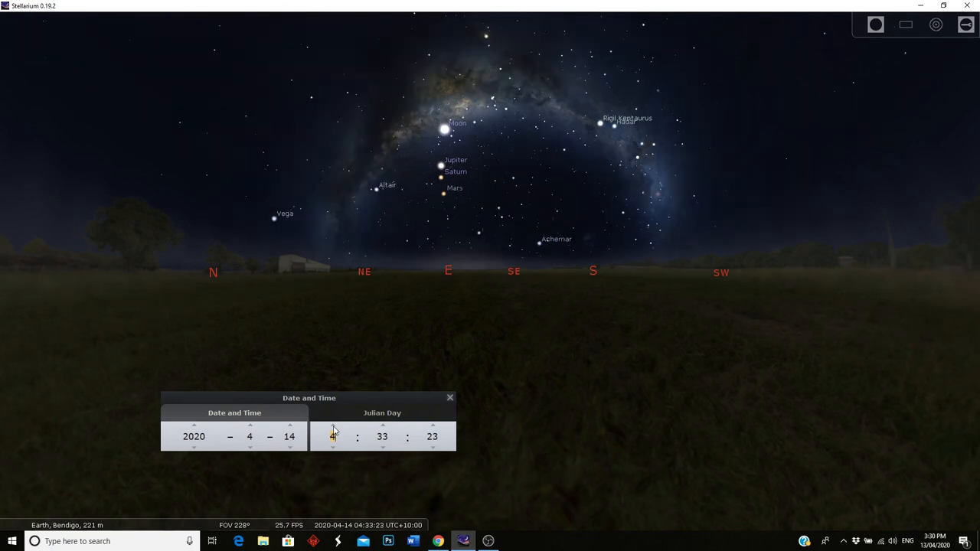
{"action": "left_click", "coordinate": [332, 426]}
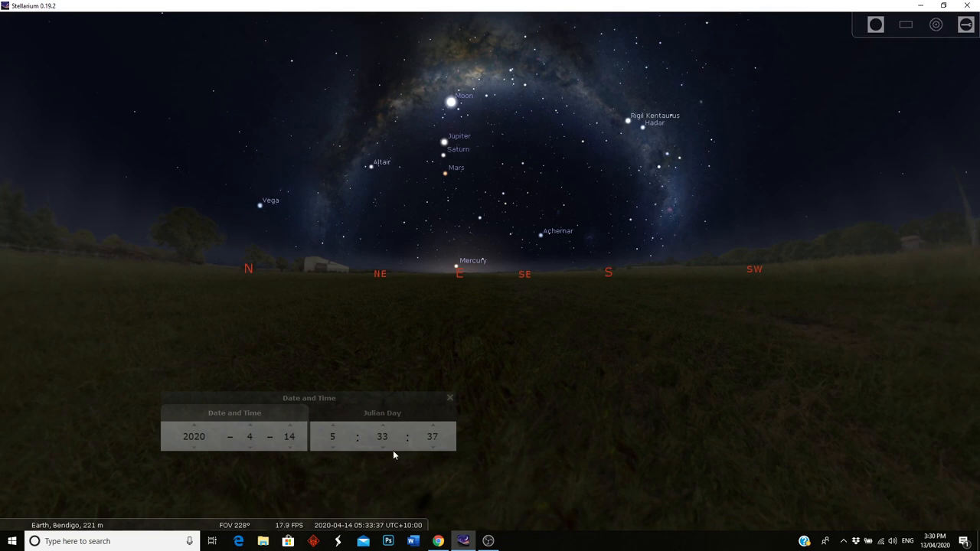
{"action": "left_click", "coordinate": [332, 426]}
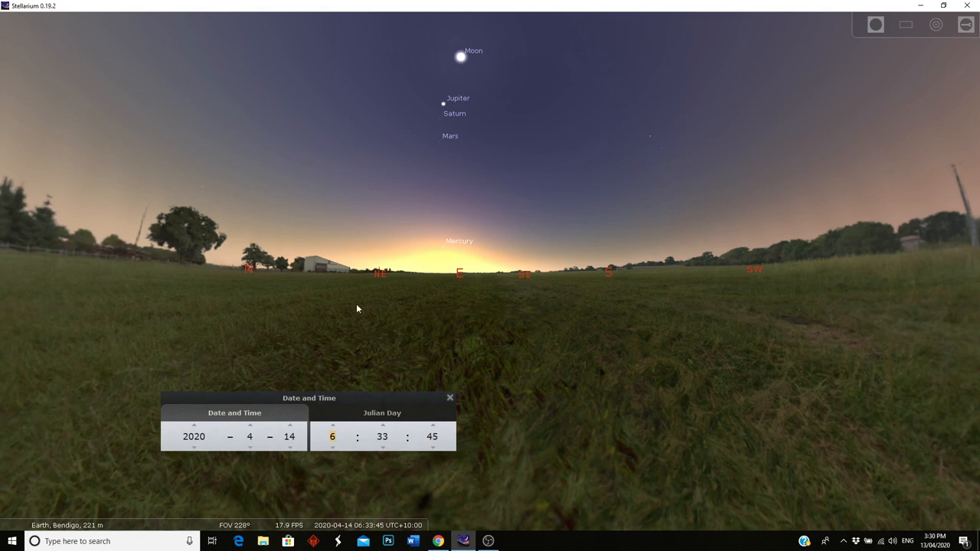
{"action": "left_click", "coordinate": [383, 447]}
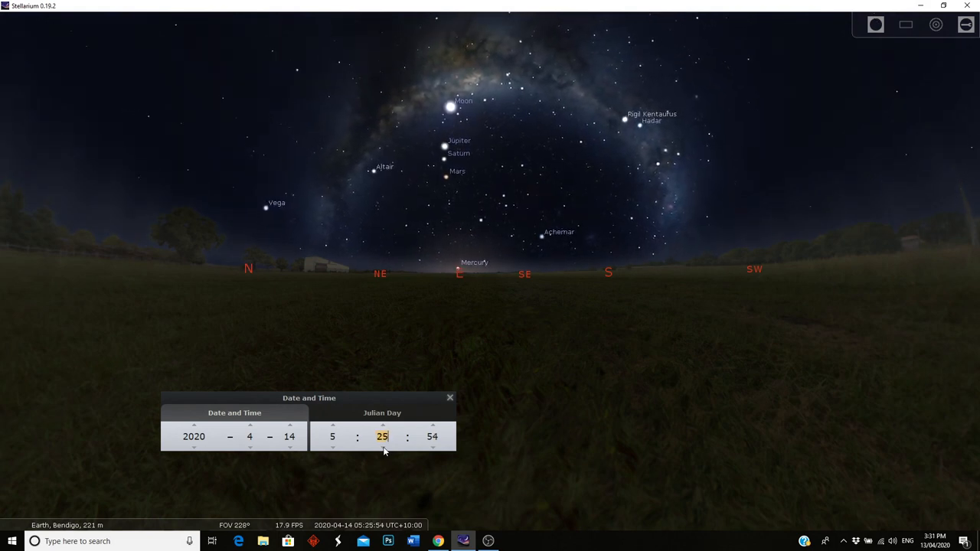
{"action": "left_click", "coordinate": [382, 447]}
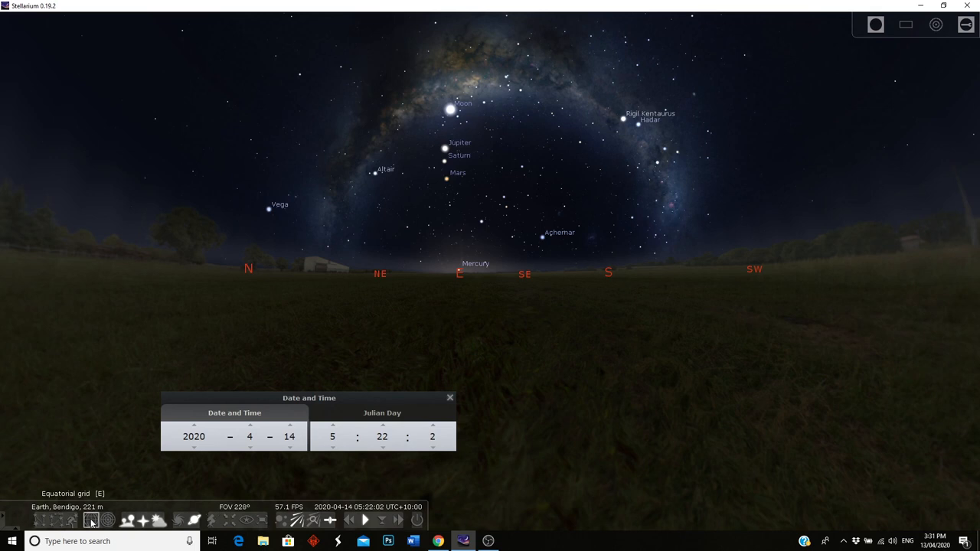
- Show the equatorial grid and wind the minutes back to 04:42 on 14 April 2020
{"action": "left_click", "coordinate": [92, 521]}
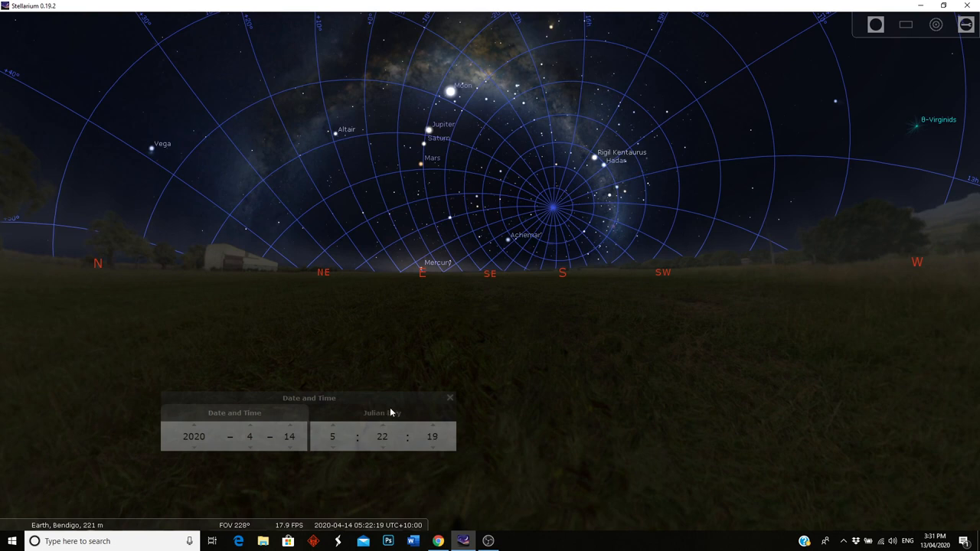
{"action": "left_click", "coordinate": [383, 448]}
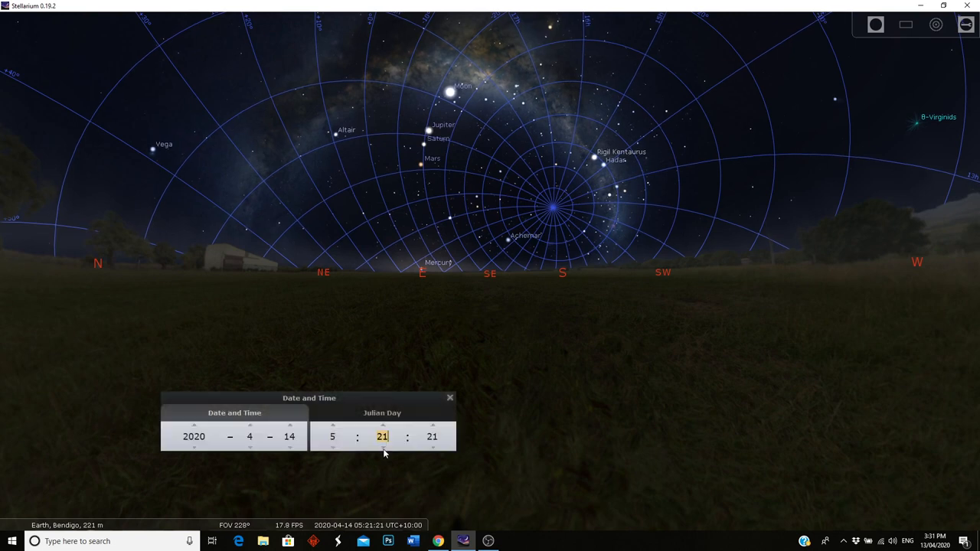
{"action": "left_click", "coordinate": [383, 447]}
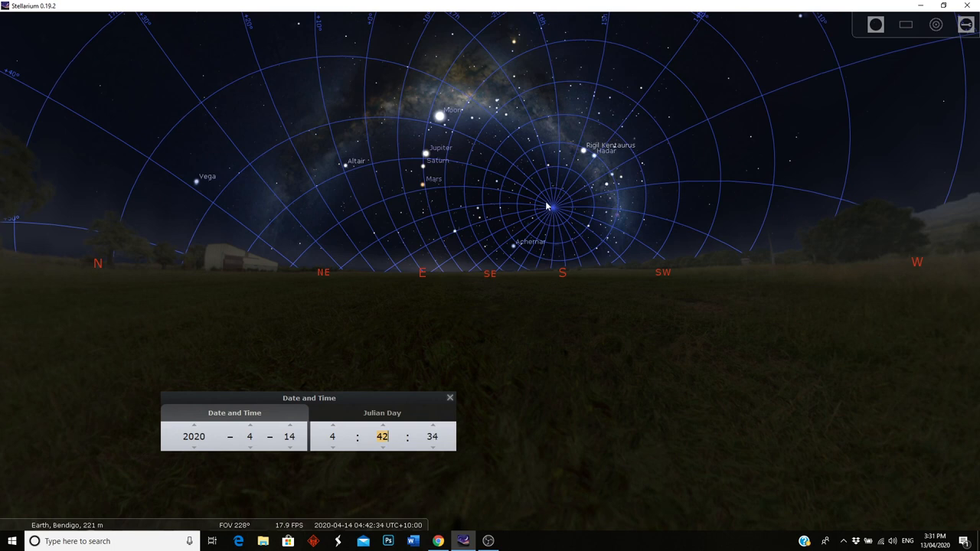
{"action": "mouse_move", "coordinate": [17, 284]}
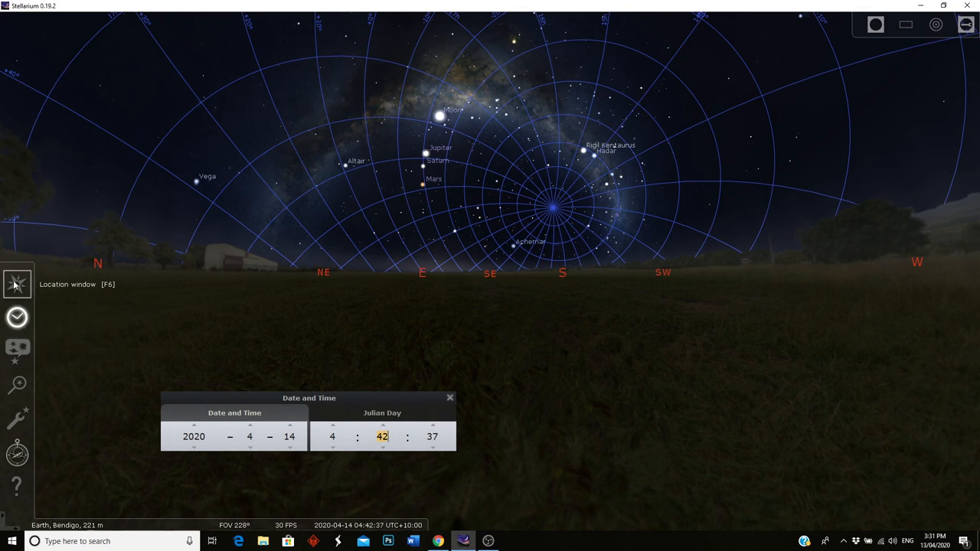
{"action": "left_click", "coordinate": [17, 284]}
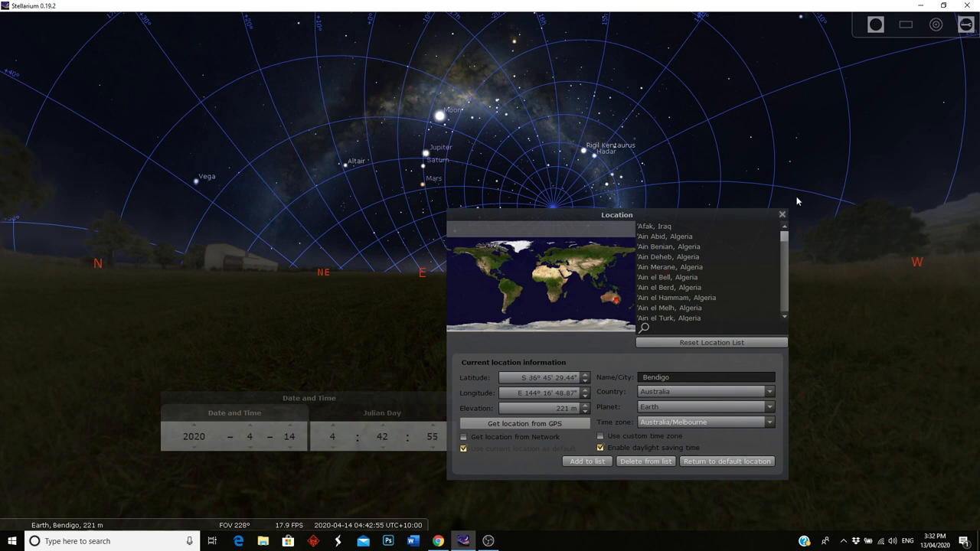
{"action": "left_click", "coordinate": [781, 215]}
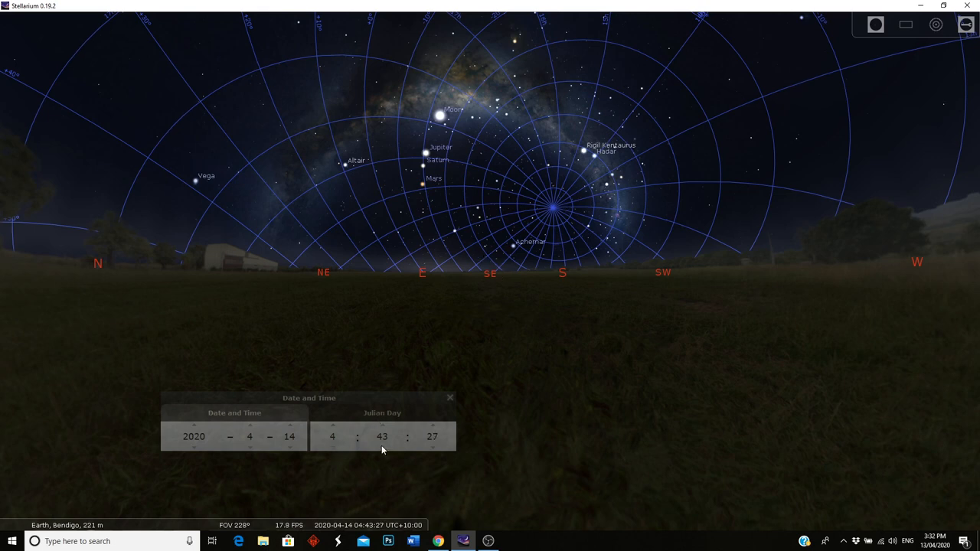
- Wind the clock back to 03:47 on 14 April 2020 with the equatorial grid off
{"action": "left_click", "coordinate": [382, 445]}
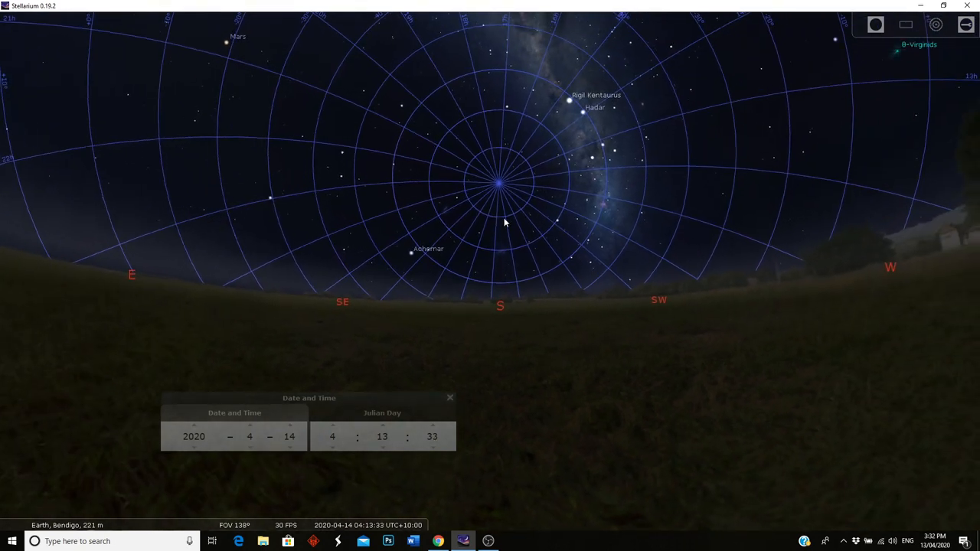
{"action": "left_click", "coordinate": [383, 448]}
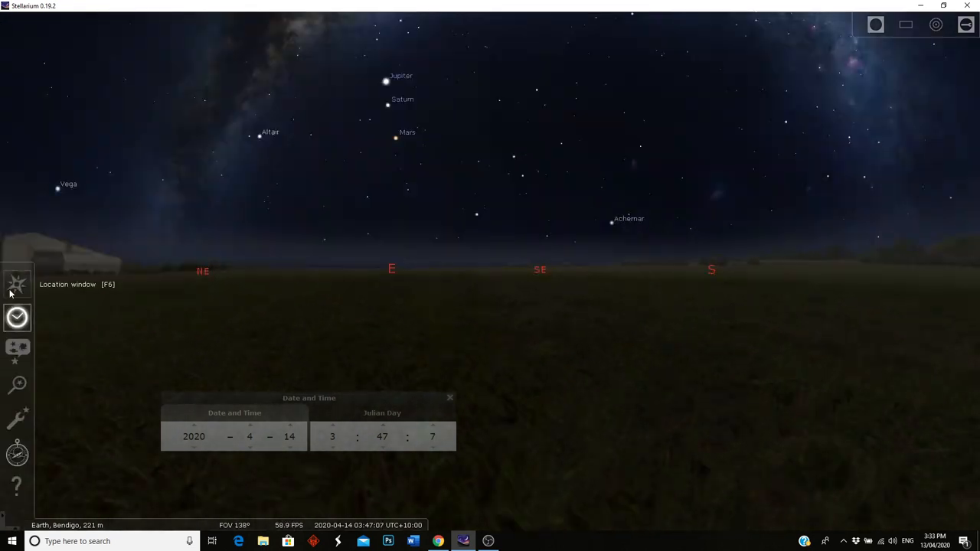
- Set the observing location to Aalen, Germany and dismiss the Location window
{"action": "left_click", "coordinate": [17, 284]}
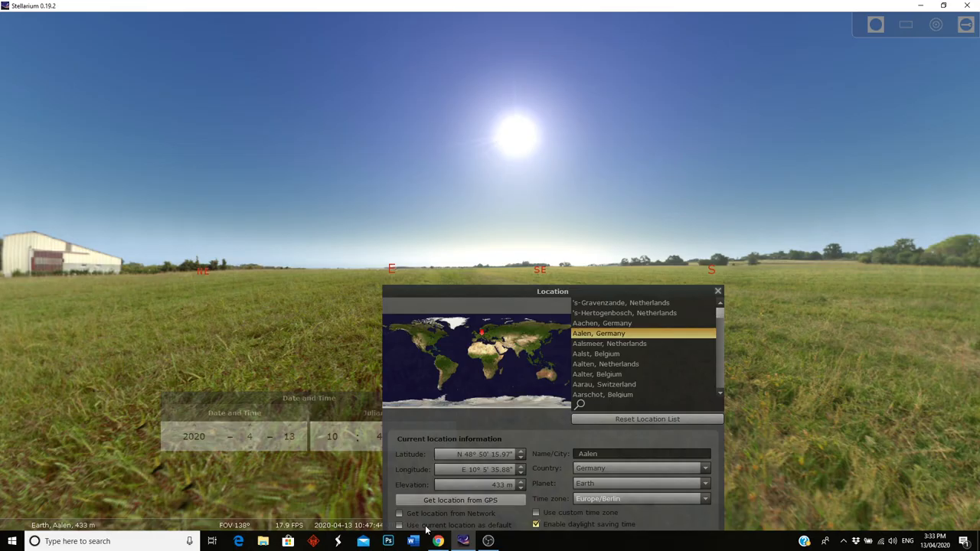
{"action": "left_click", "coordinate": [399, 525]}
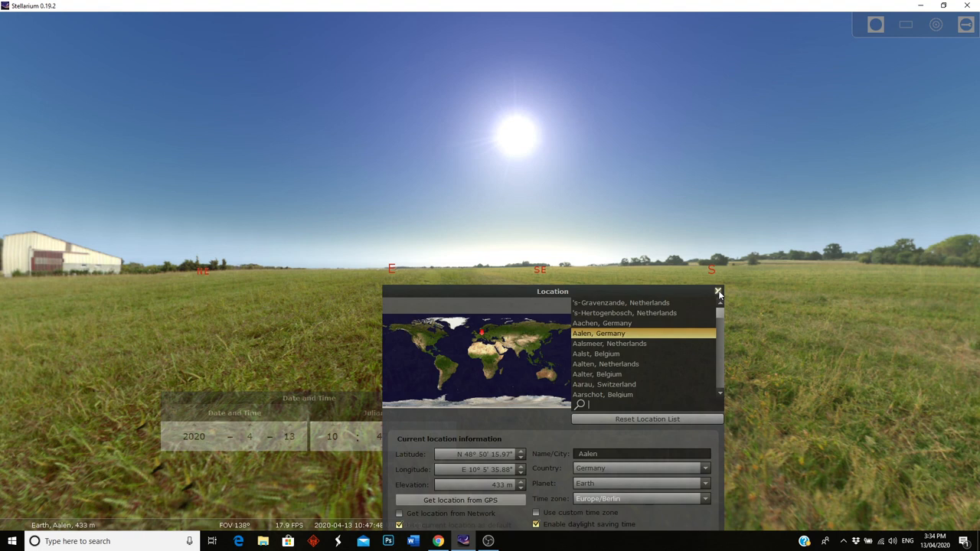
{"action": "left_click", "coordinate": [718, 291]}
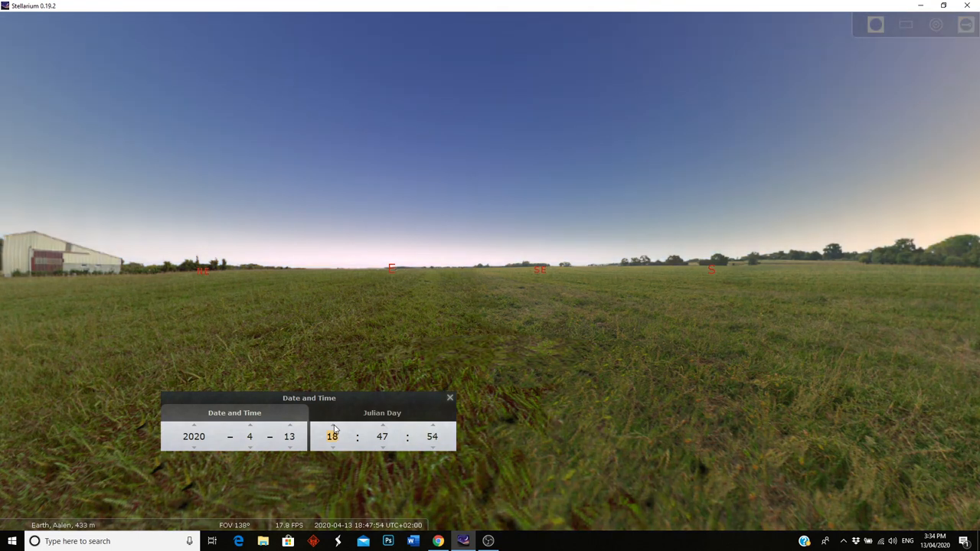
- Step hours, minutes and day forward to 15 April 2020 at about 04:26
{"action": "left_click", "coordinate": [333, 426]}
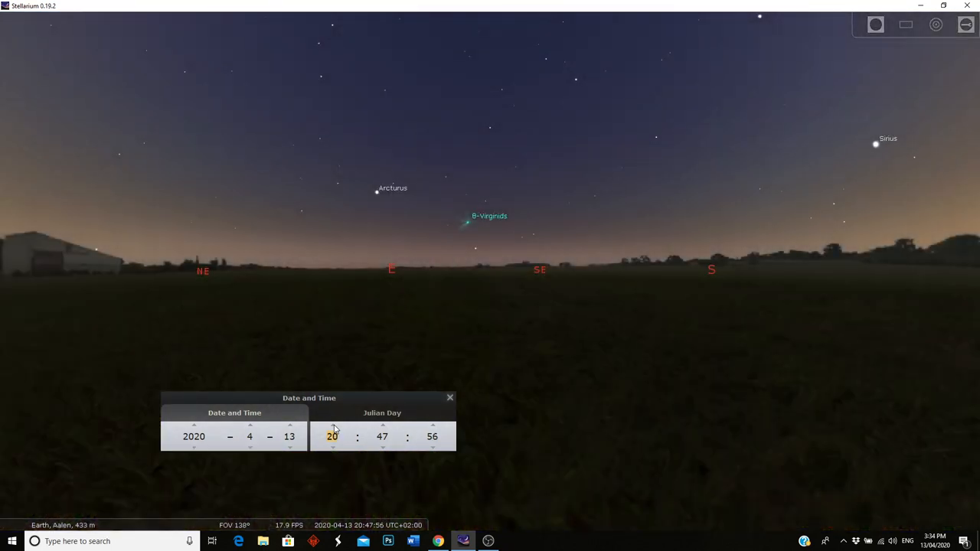
{"action": "left_click", "coordinate": [332, 426]}
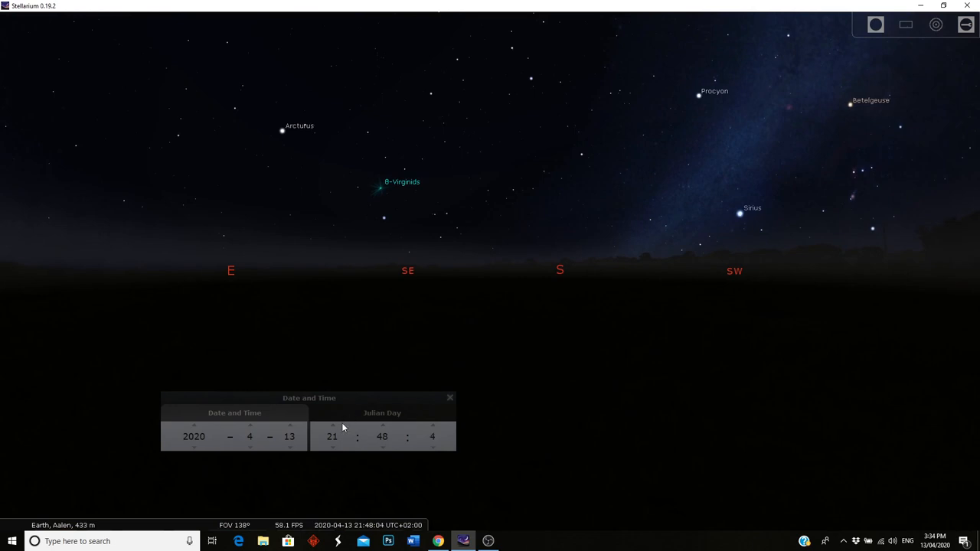
{"action": "left_click", "coordinate": [333, 426]}
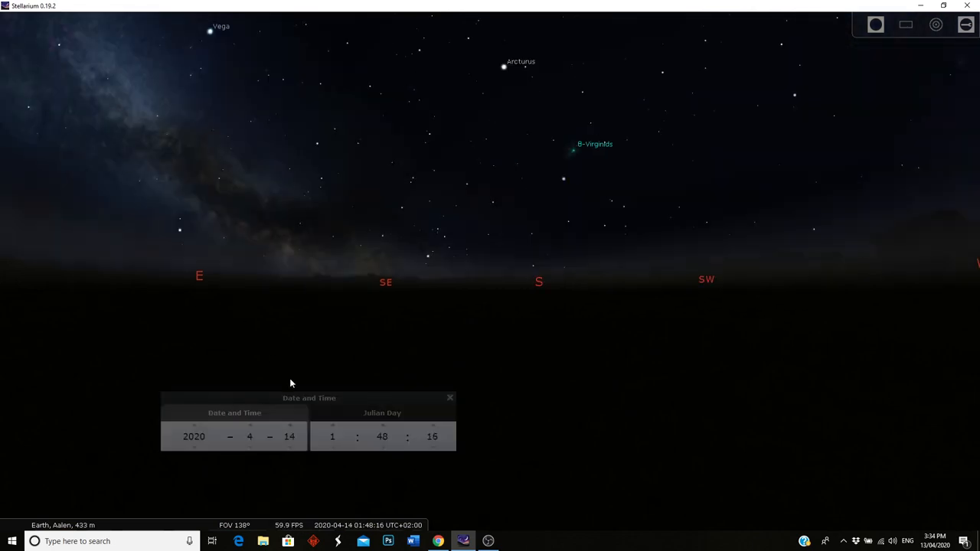
{"action": "left_click", "coordinate": [332, 425]}
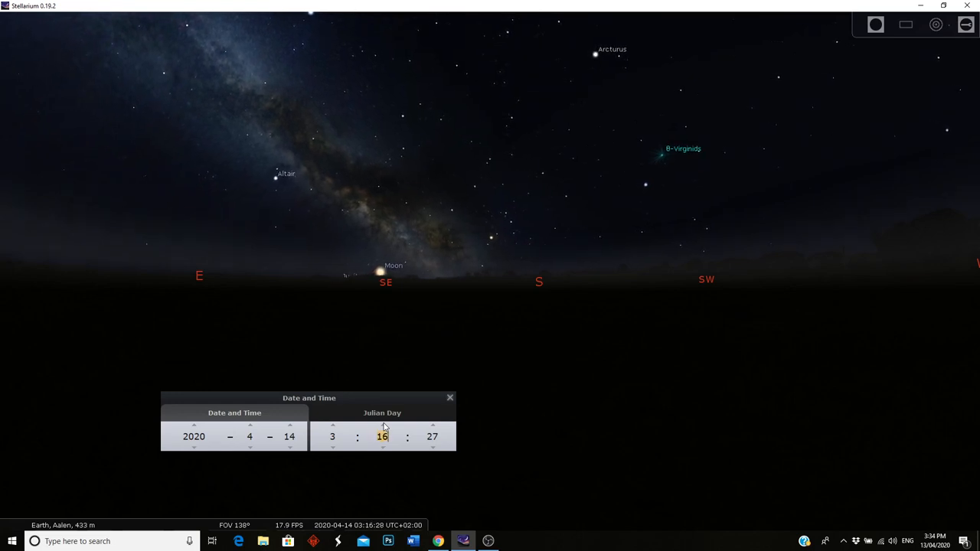
{"action": "left_click", "coordinate": [383, 425]}
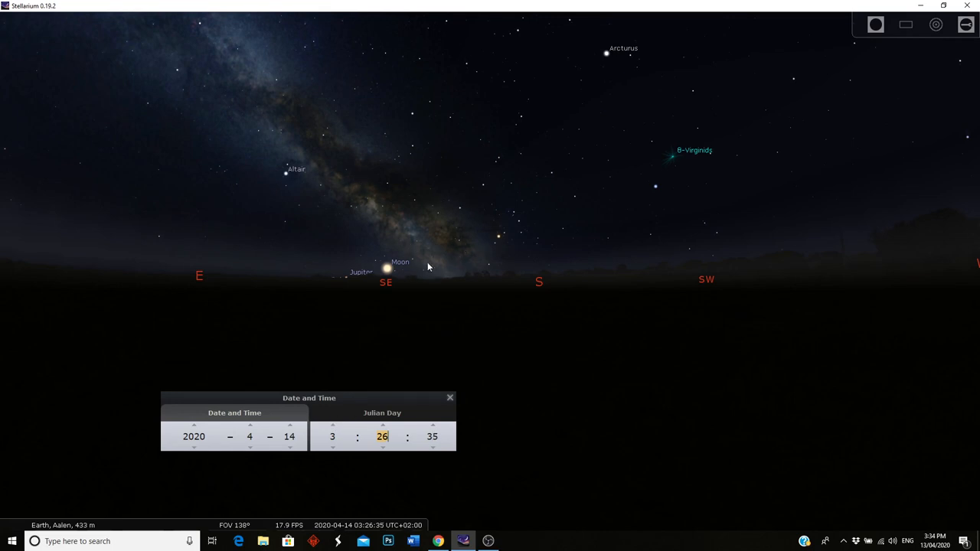
{"action": "mouse_move", "coordinate": [373, 268]}
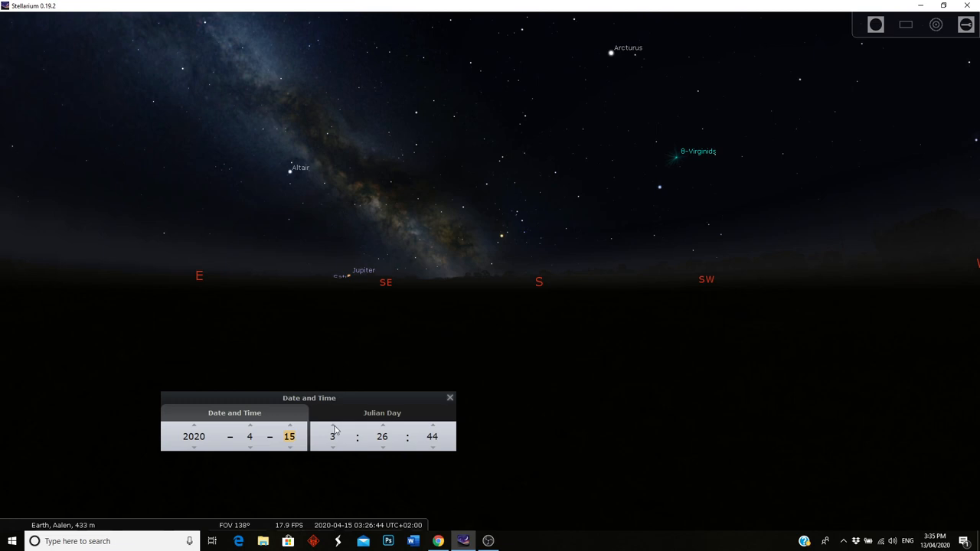
{"action": "left_click", "coordinate": [333, 426]}
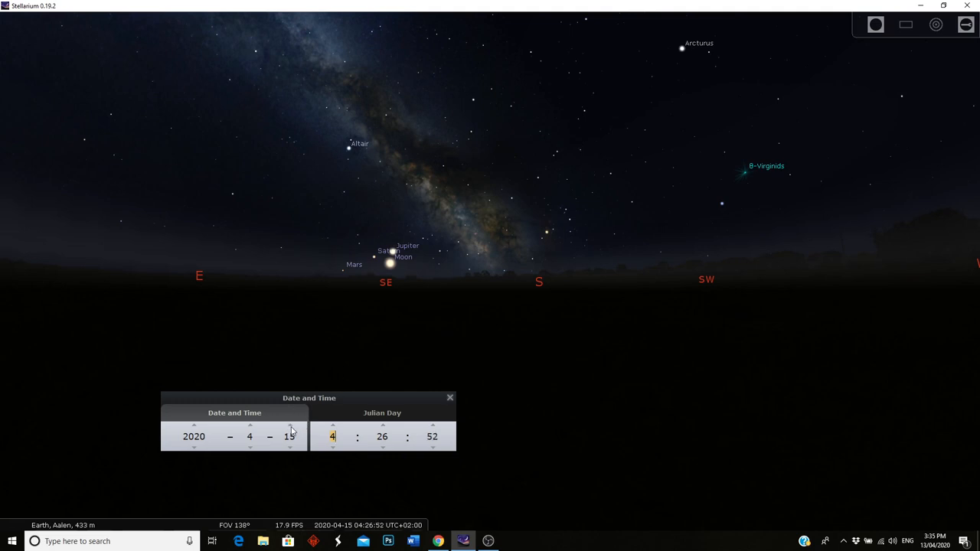
{"action": "left_click", "coordinate": [291, 426]}
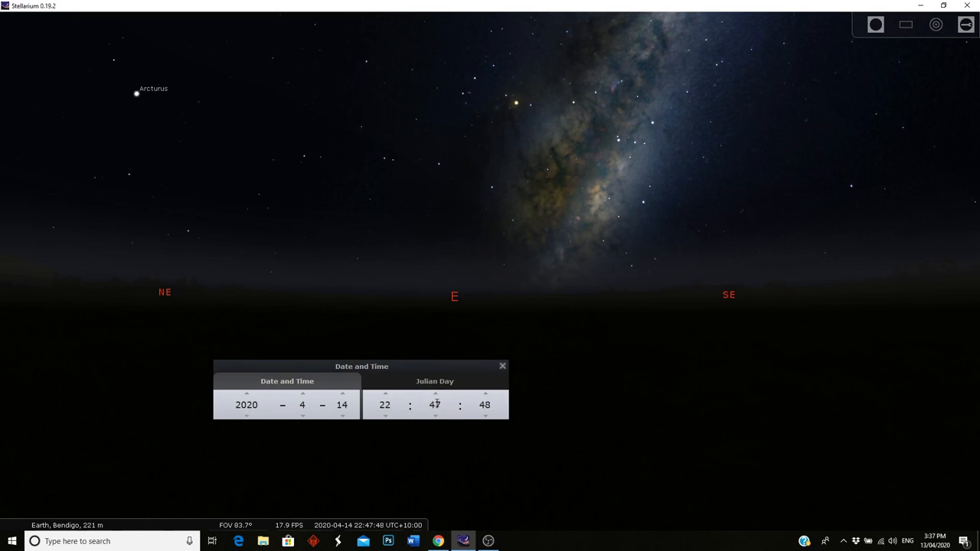
- Adjust the minutes to about 22:31 and change the year to 2024, then 2005
{"action": "left_click", "coordinate": [435, 417]}
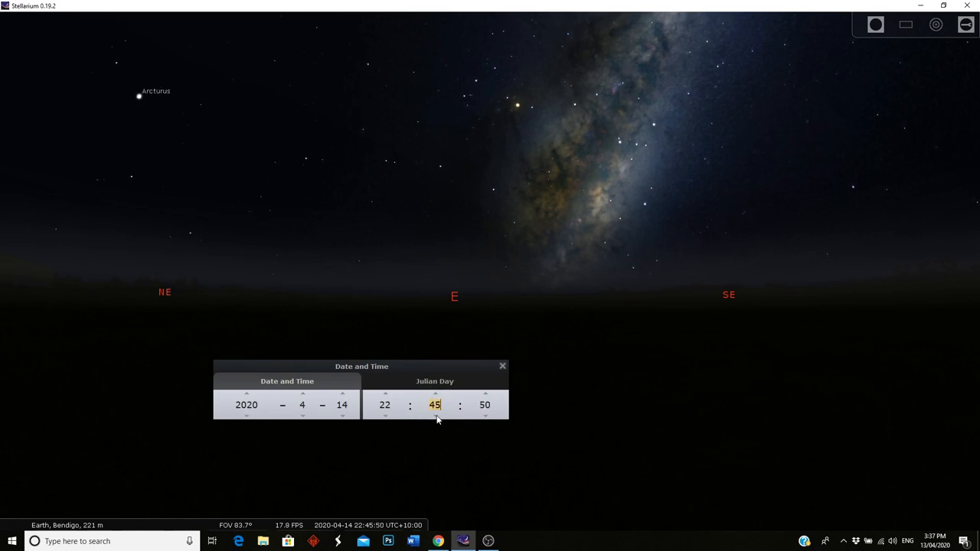
{"action": "left_click", "coordinate": [435, 417]}
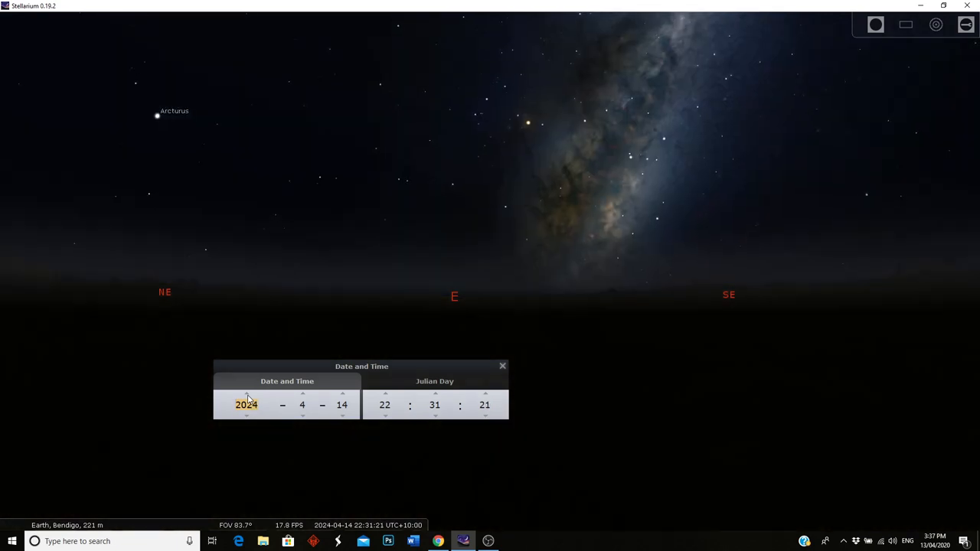
{"action": "left_click", "coordinate": [245, 393]}
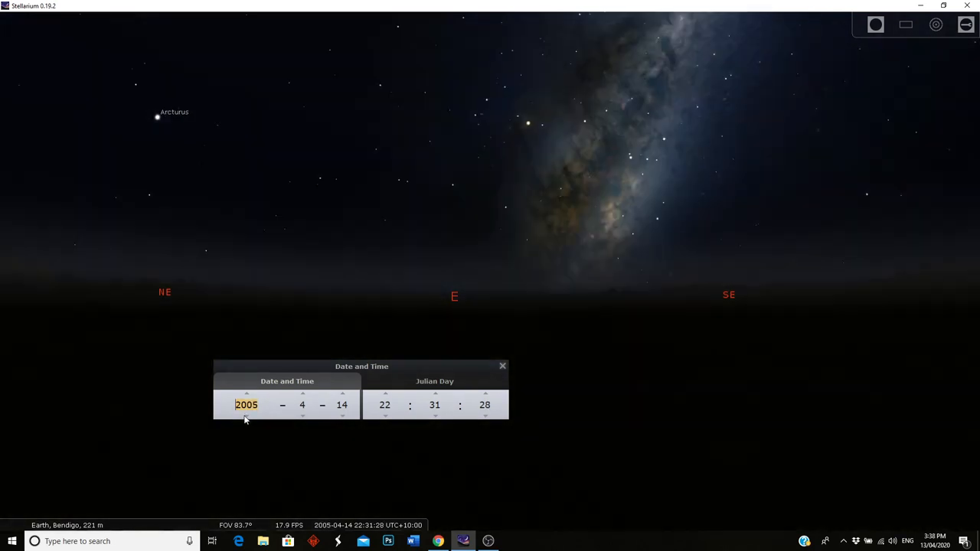
{"action": "mouse_move", "coordinate": [512, 222]}
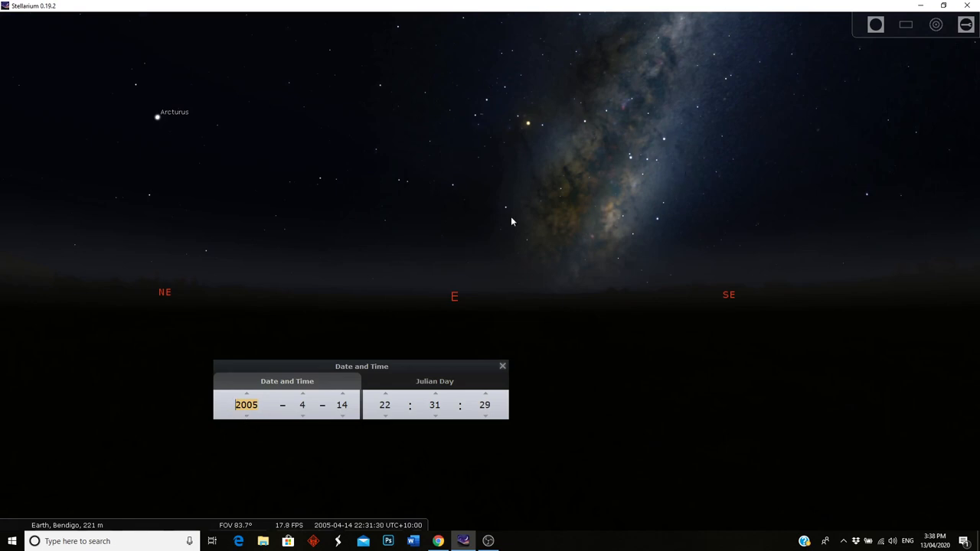
{"action": "mouse_move", "coordinate": [159, 407]}
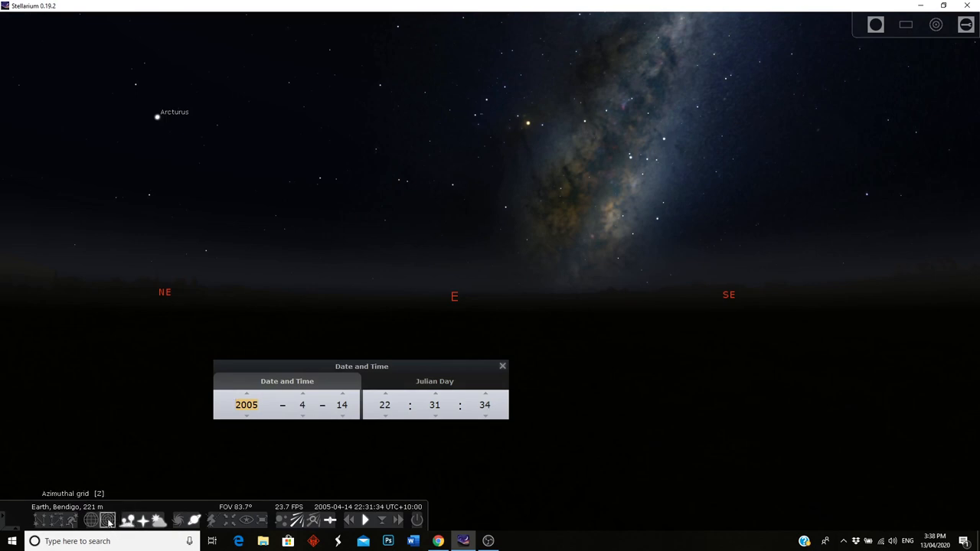
- Change the year to 2021, keeping 14 April at about 22:32
{"action": "left_click", "coordinate": [107, 520]}
{"action": "type", "text": "2021"}
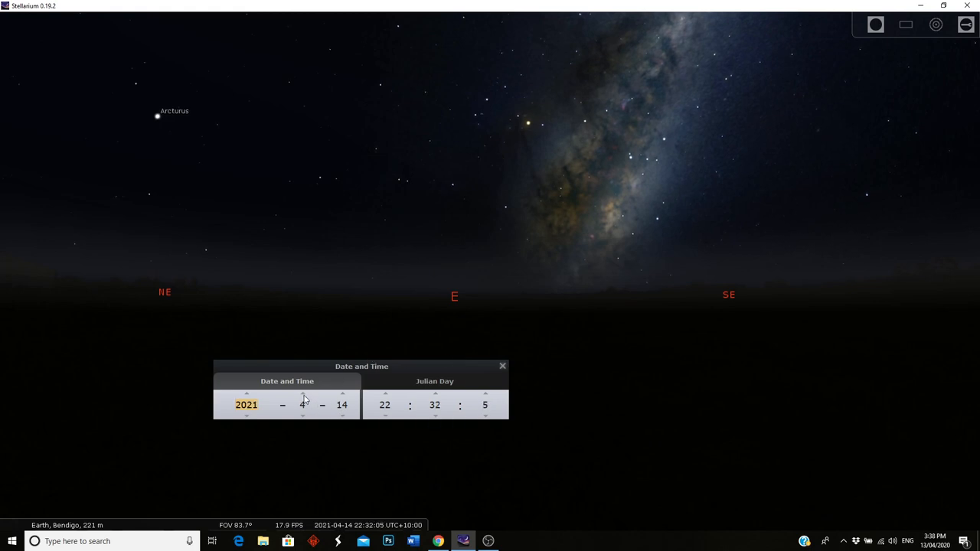
- Set the month to September 2021 and zoom toward the Milky Way in the west
{"action": "left_click", "coordinate": [303, 392]}
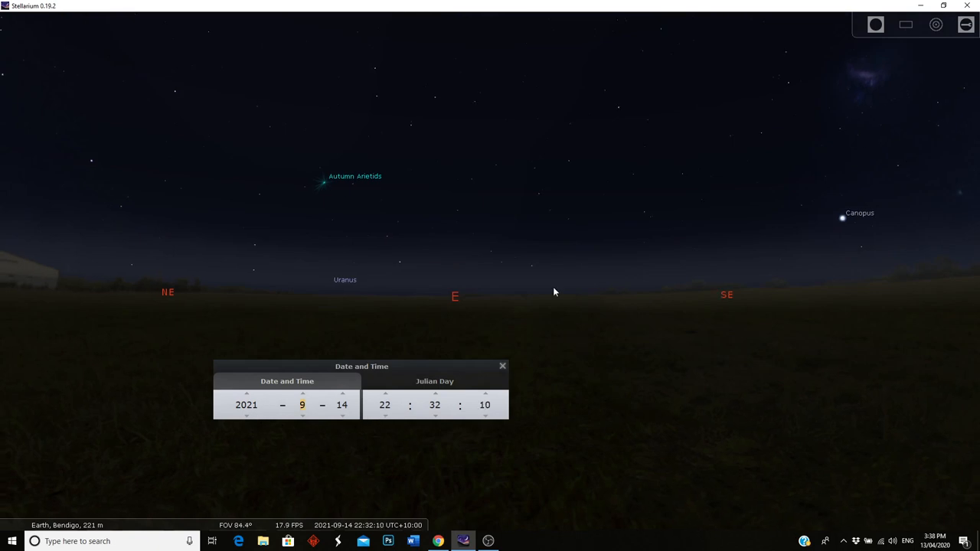
{"action": "scroll", "scroll_direction": "down", "scroll_amount": 3}
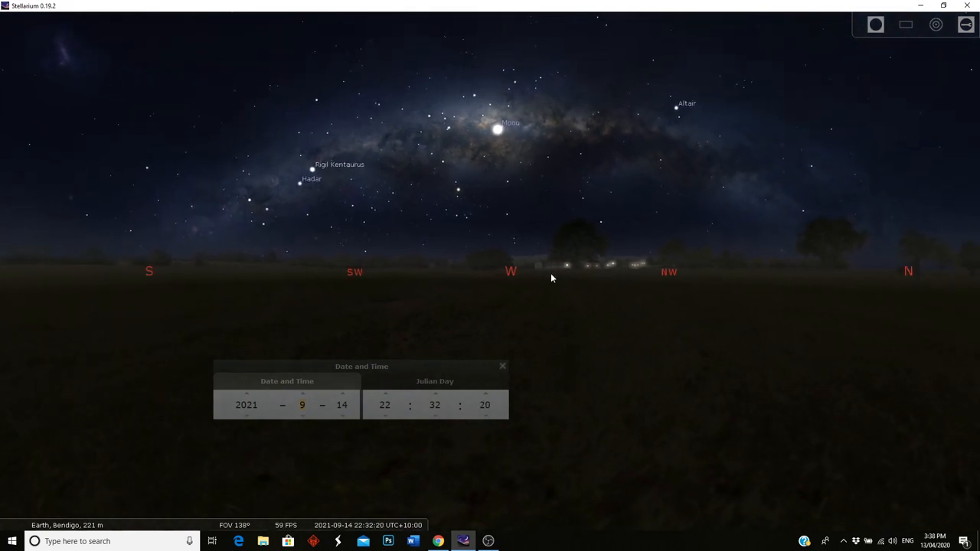
{"action": "mouse_move", "coordinate": [521, 158]}
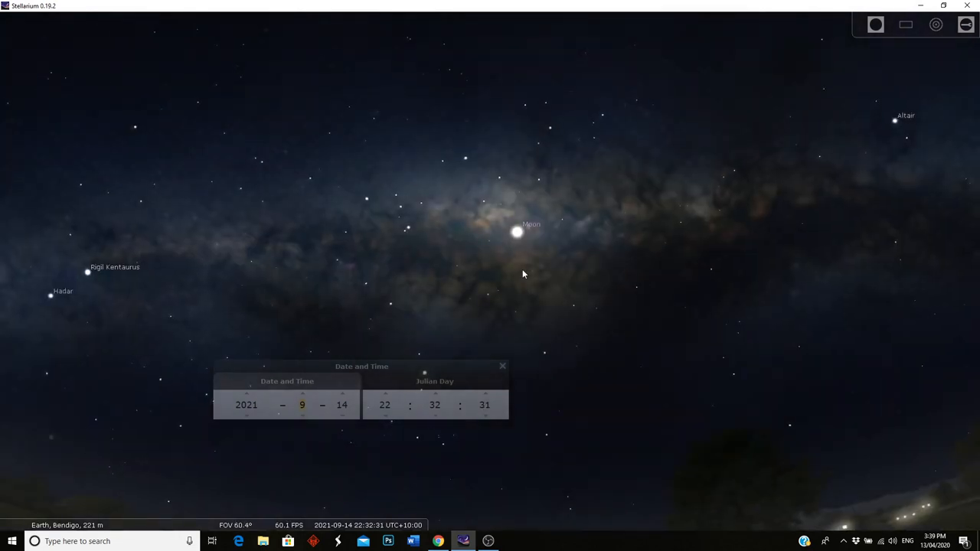
{"action": "scroll", "scroll_direction": "down", "scroll_amount": 3}
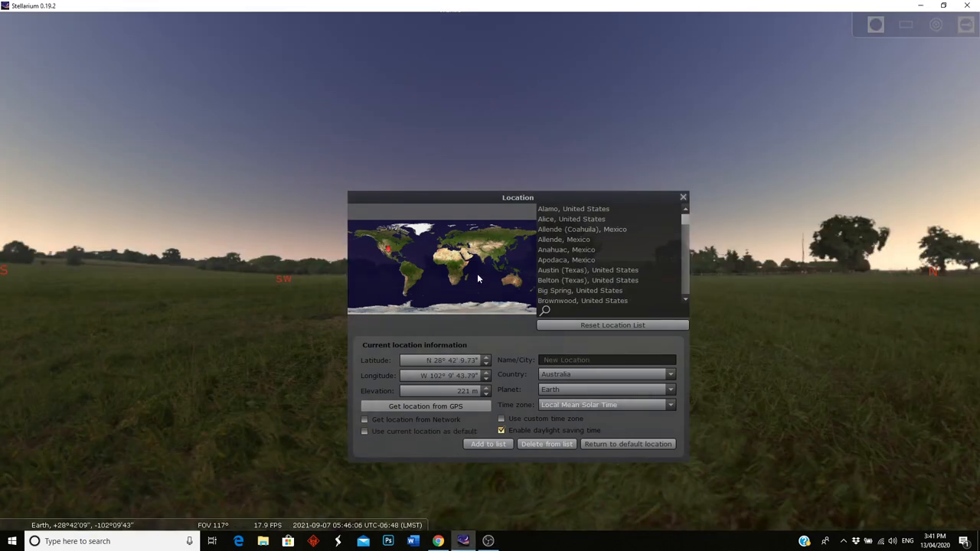
{"action": "mouse_move", "coordinate": [554, 278]}
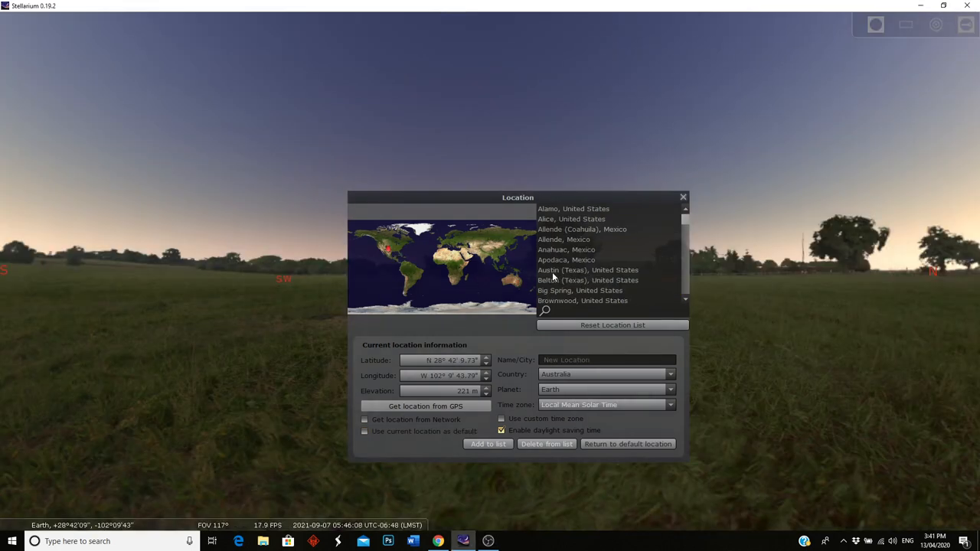
- Select Austin (Texas), United States, keep it as default location, and dismiss the window
{"action": "left_click", "coordinate": [588, 270]}
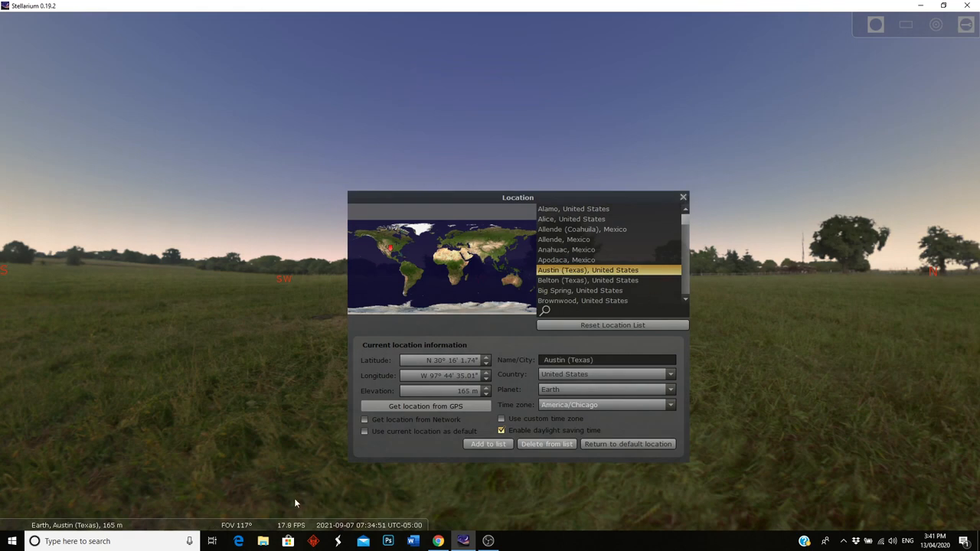
{"action": "left_click", "coordinate": [365, 432]}
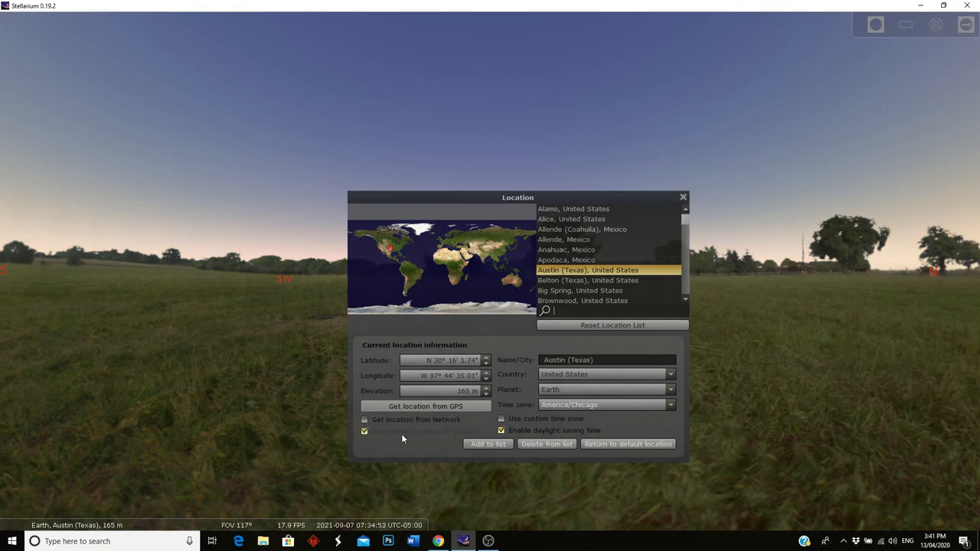
{"action": "left_click", "coordinate": [683, 196]}
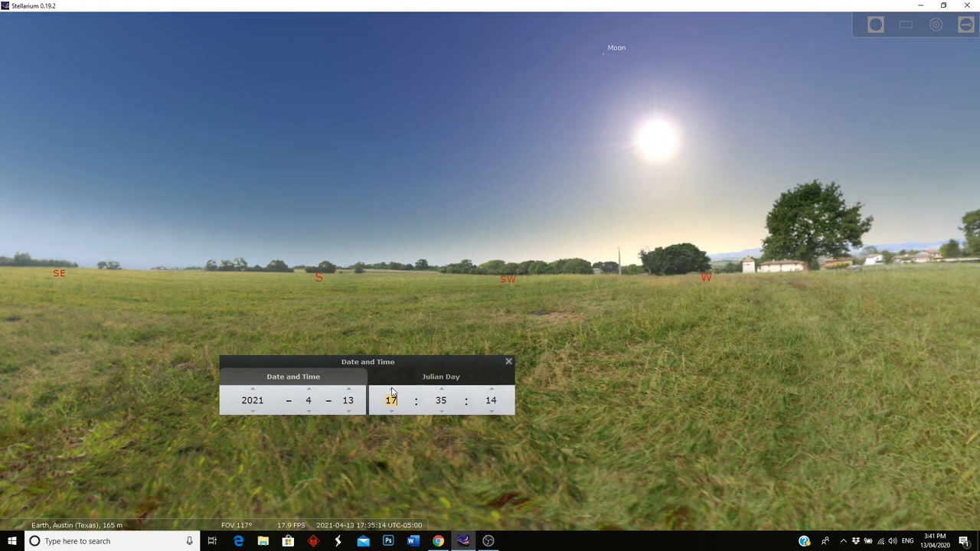
- Advance the Austin clock hour by hour into the early morning until the Milky Way core rises in the southeast
{"action": "left_click", "coordinate": [391, 389]}
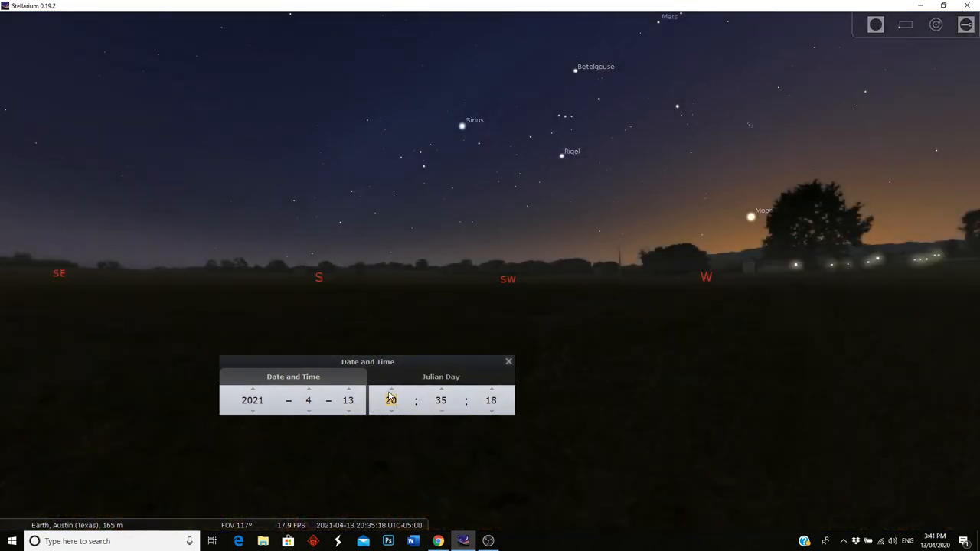
{"action": "left_click", "coordinate": [391, 391]}
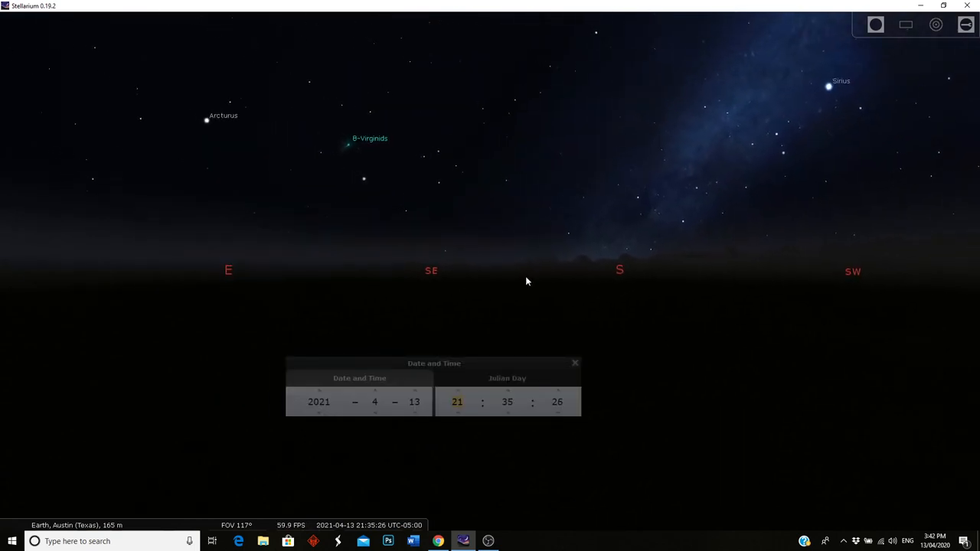
{"action": "left_click", "coordinate": [456, 392]}
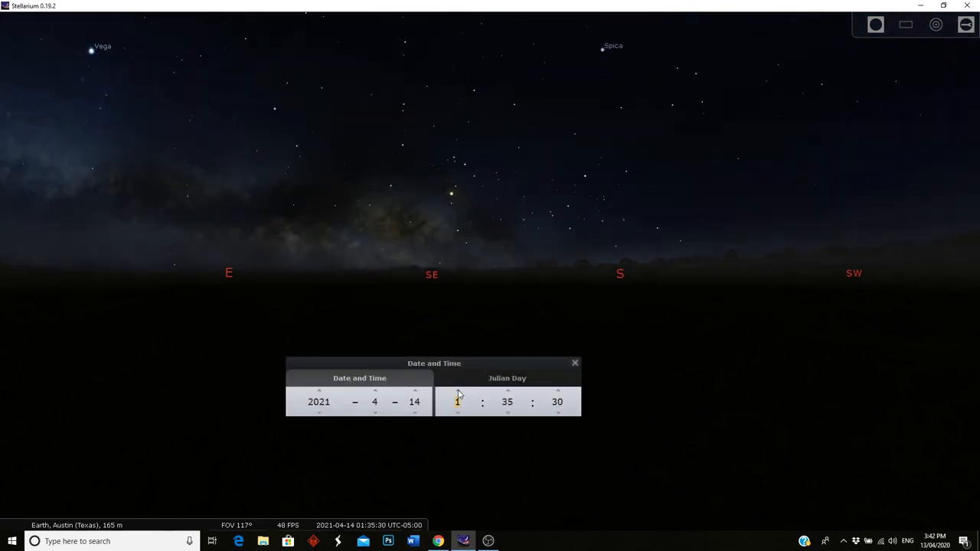
{"action": "left_click", "coordinate": [457, 391]}
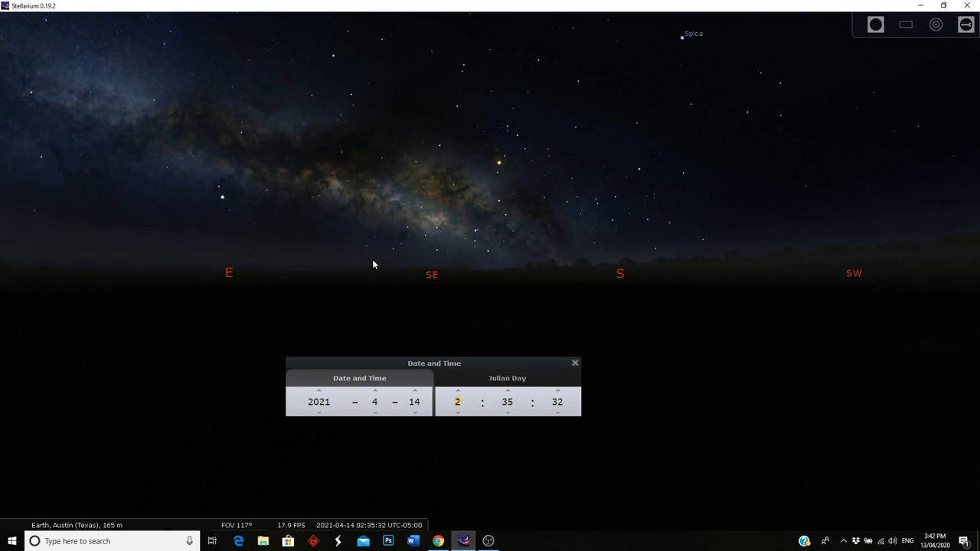
{"action": "left_click", "coordinate": [458, 391]}
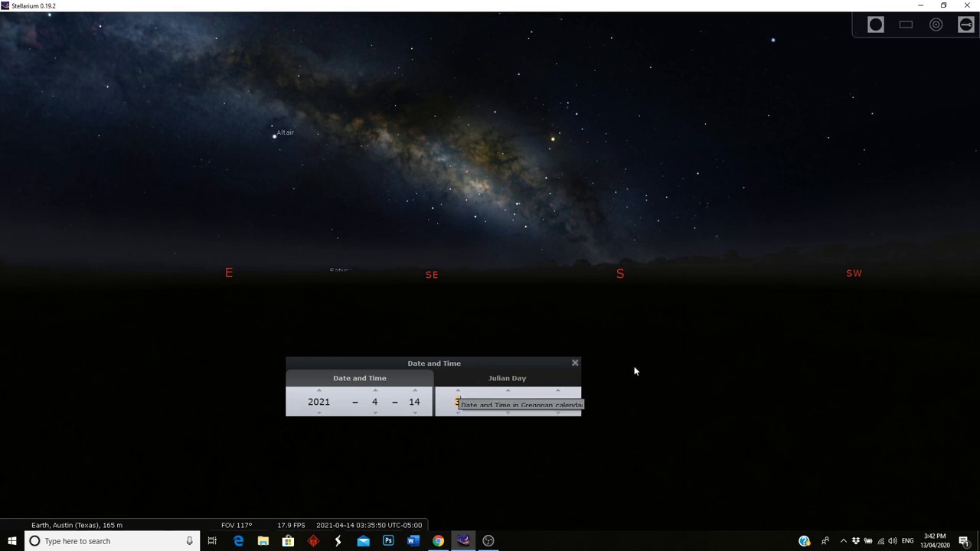
{"action": "left_click", "coordinate": [458, 401]}
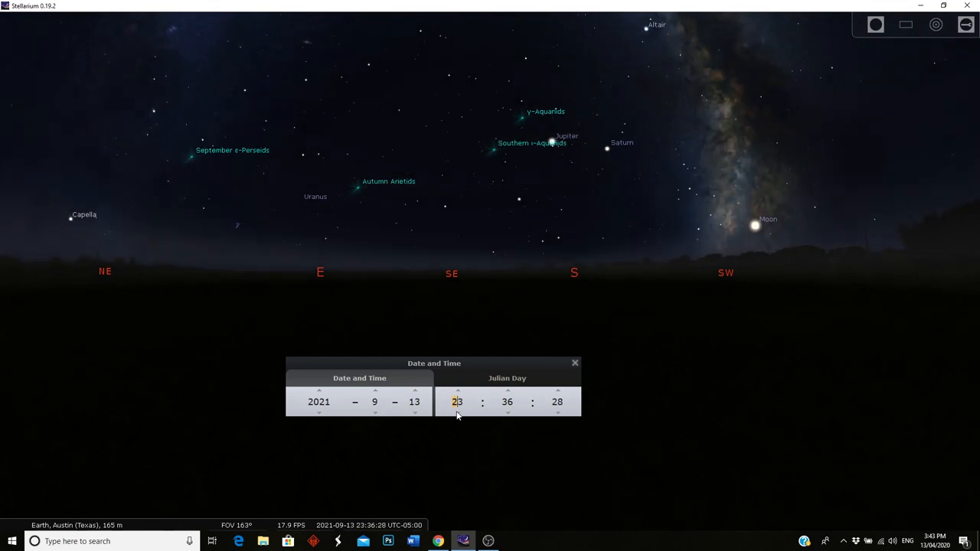
- Wind the Austin date back to 7 September 2021 at 21:51, placing the Milky Way above Jupiter and Saturn
{"action": "left_click", "coordinate": [456, 413]}
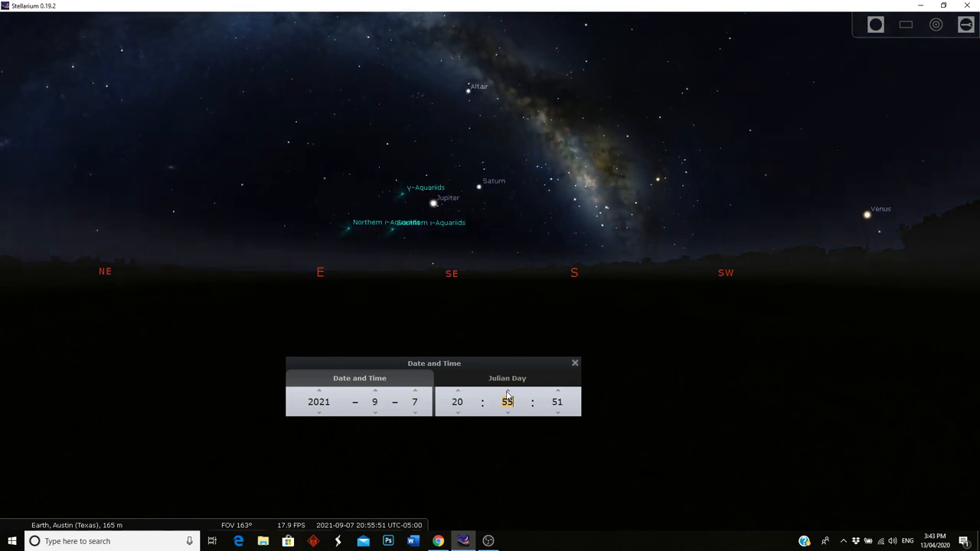
{"action": "left_click", "coordinate": [456, 390]}
{"action": "type", "text": "51"}
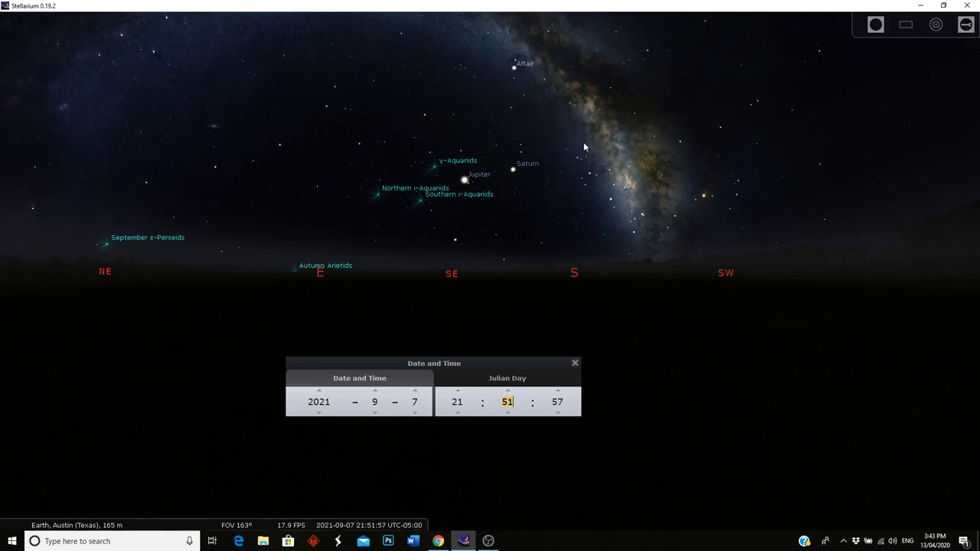
{"action": "mouse_move", "coordinate": [102, 534]}
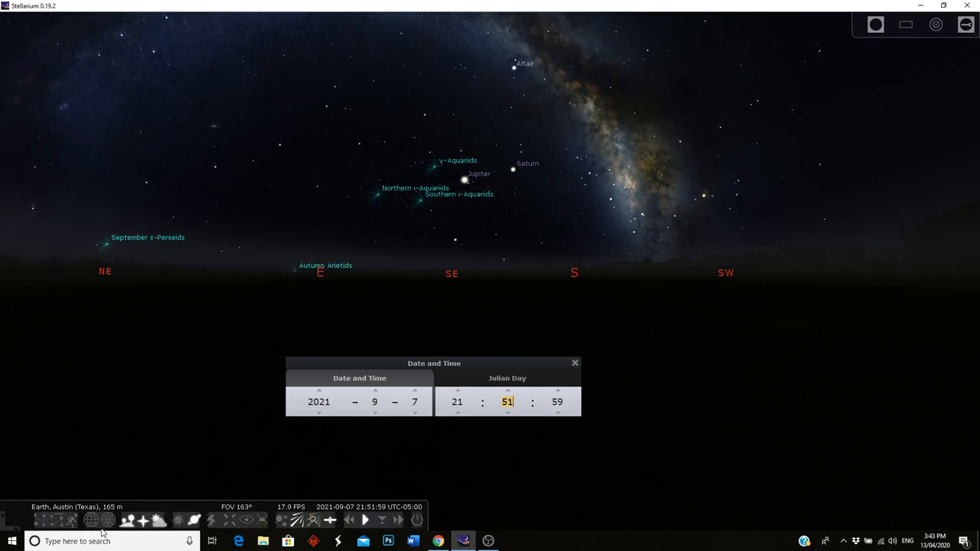